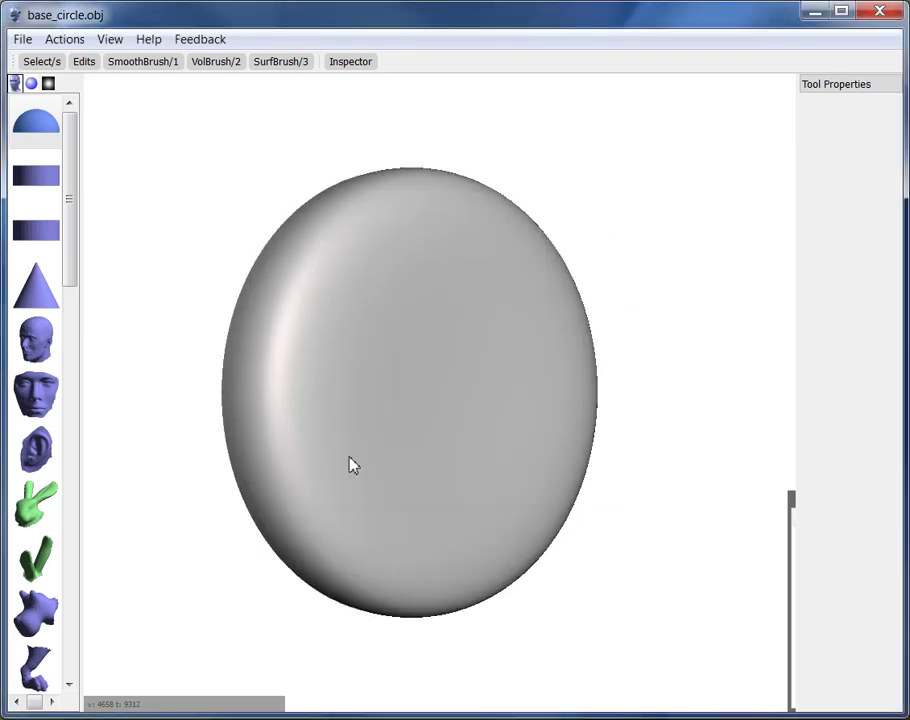
Paint a first trial patch of faces near the disc centre and discard it.
left_click_drag(350, 465, 320, 500)
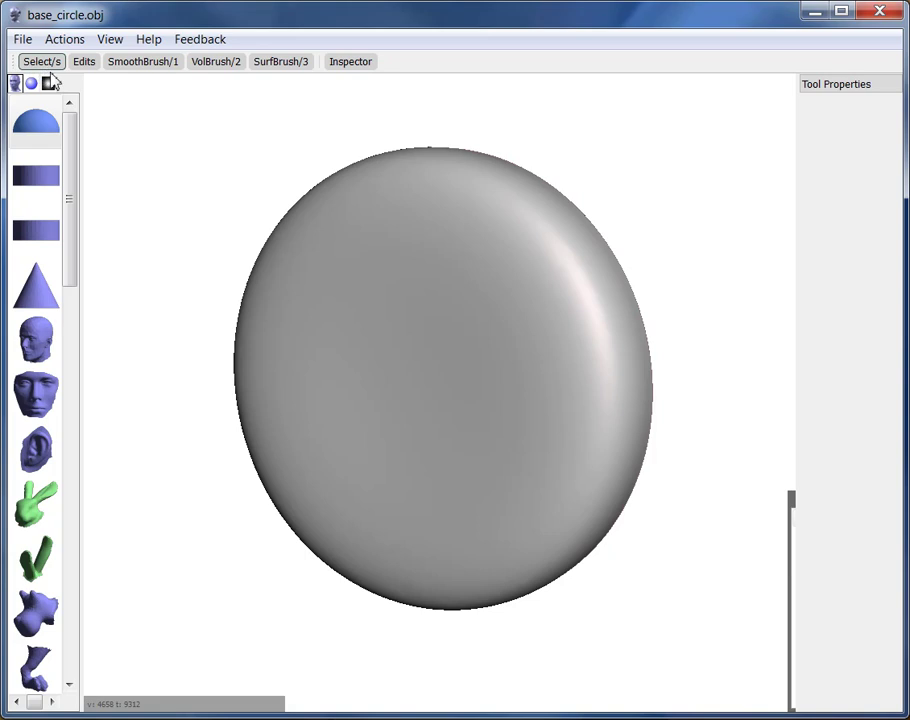
left_click(41, 61)
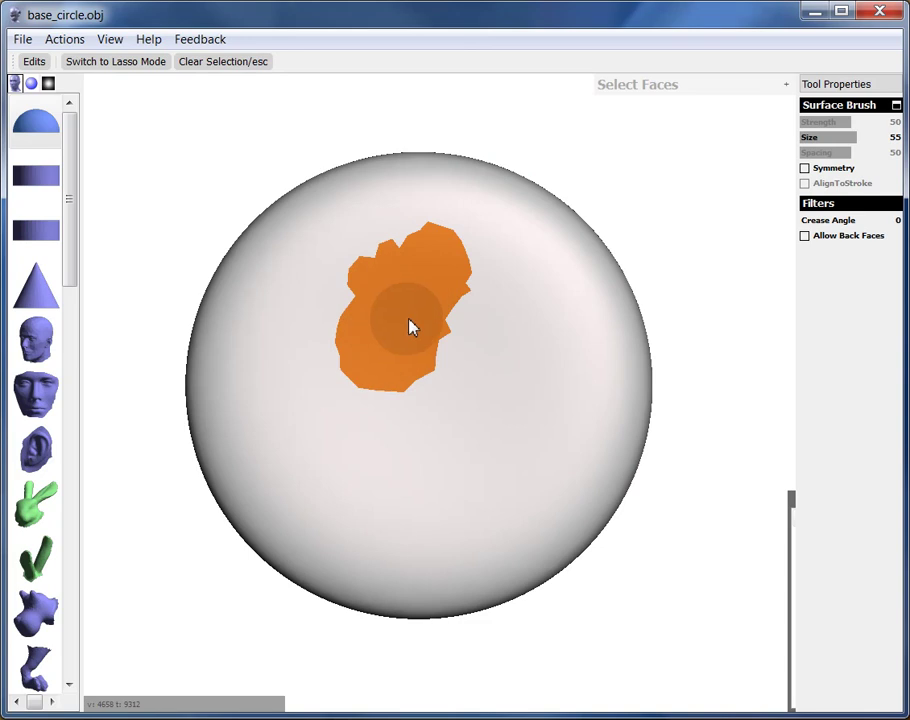
left_click_drag(408, 327, 455, 397)
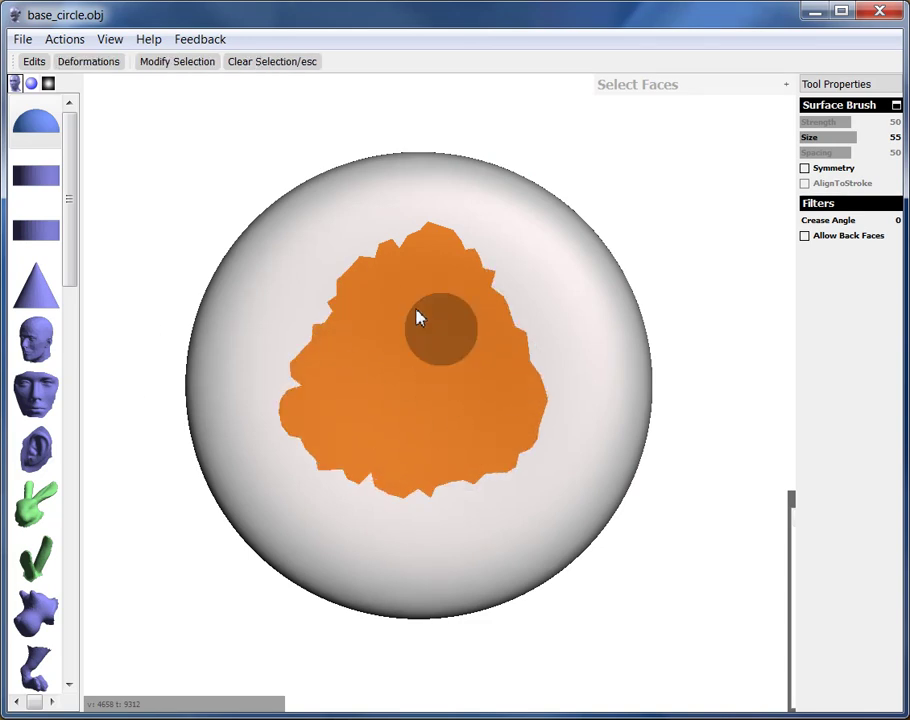
left_click(272, 61)
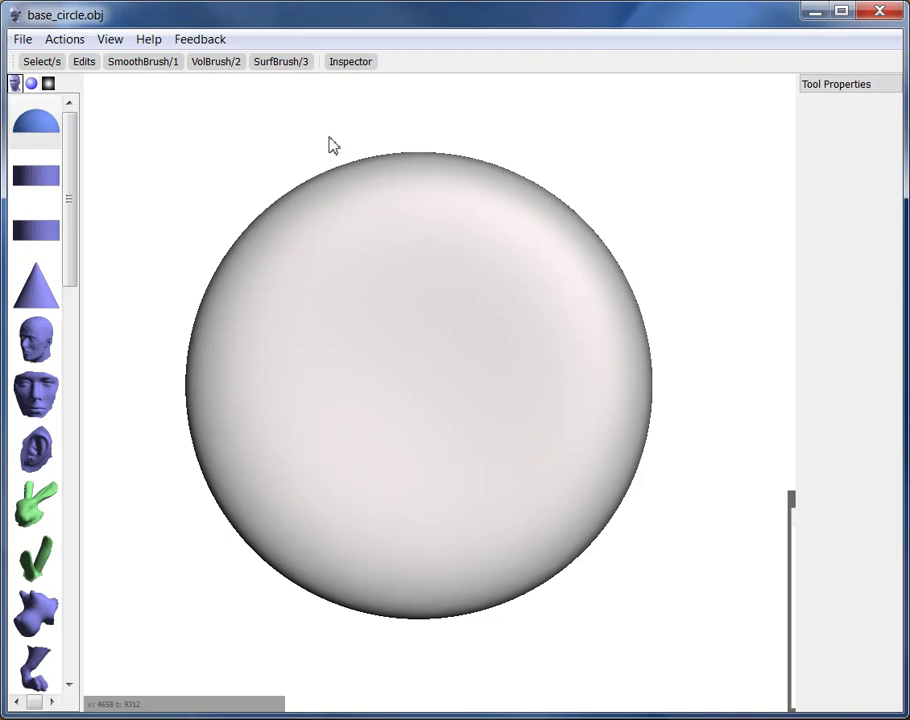
Clear a stray edge selection and paint a triangular region of faces in the centre.
left_click(280, 61)
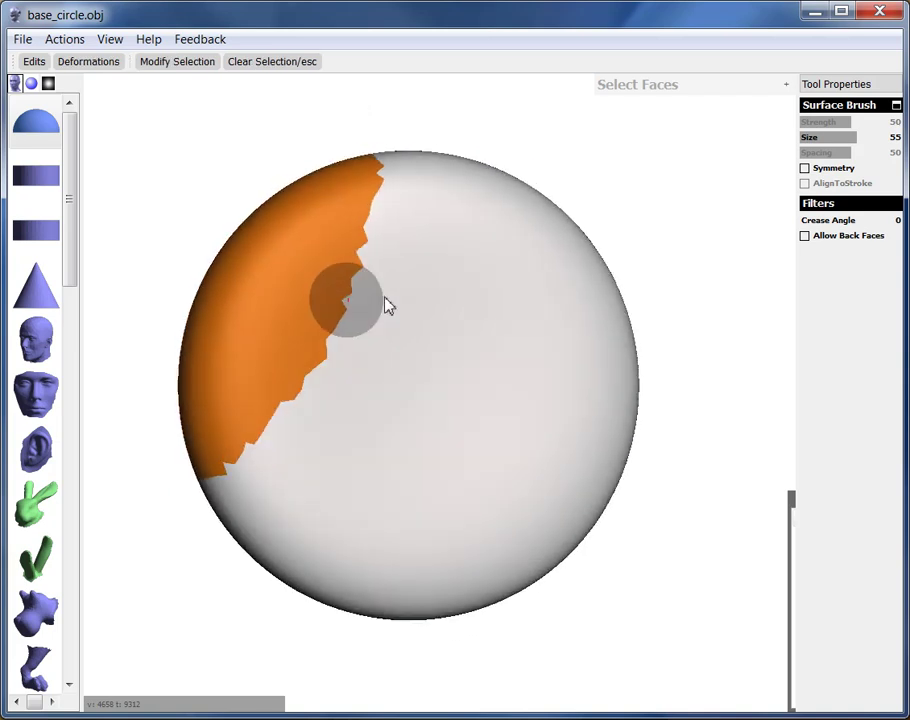
left_click(272, 61)
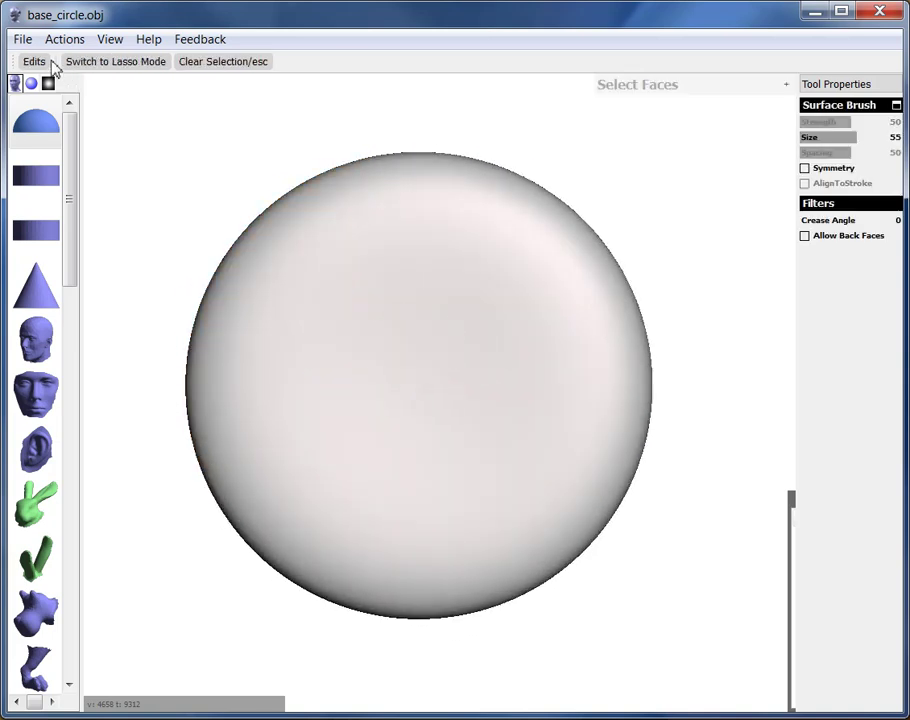
mouse_move(395, 270)
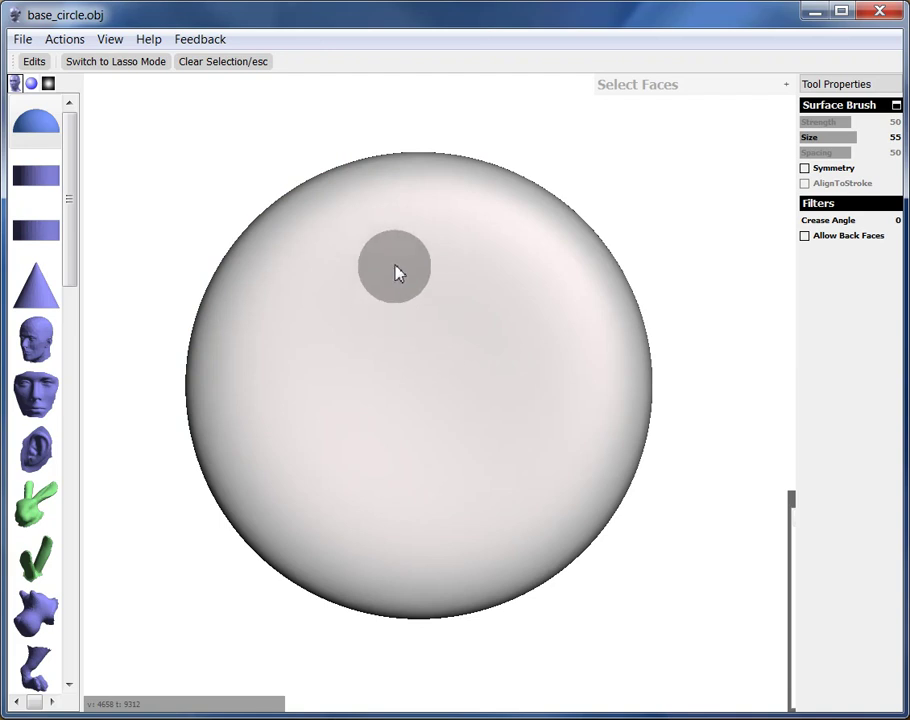
left_click_drag(395, 270, 475, 340)
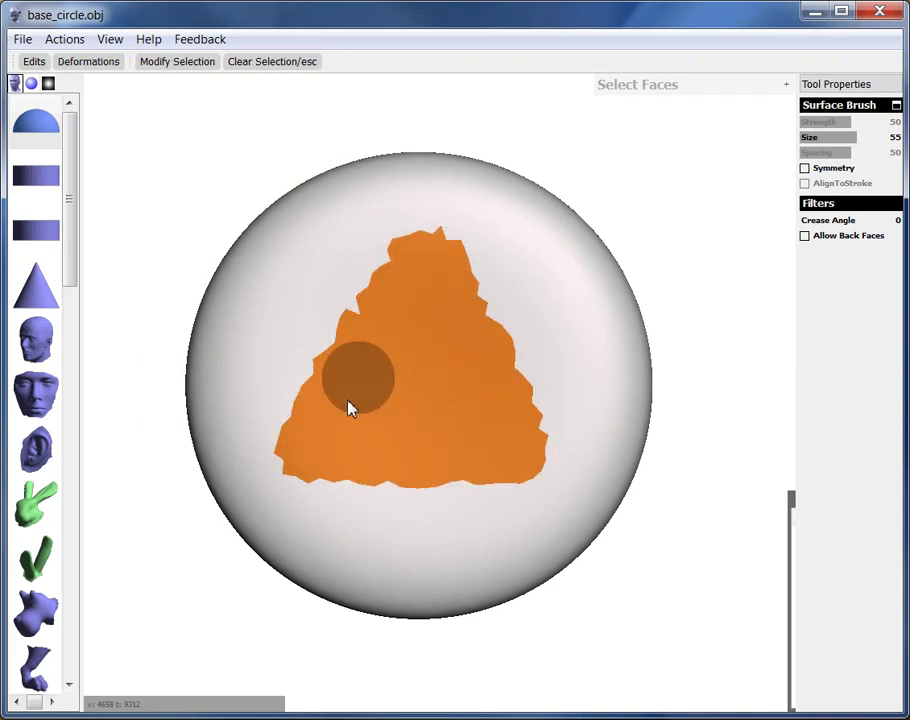
Extrude the triangular patch outward, flipping the offset positive and adjusting the bump height.
left_click(34, 61)
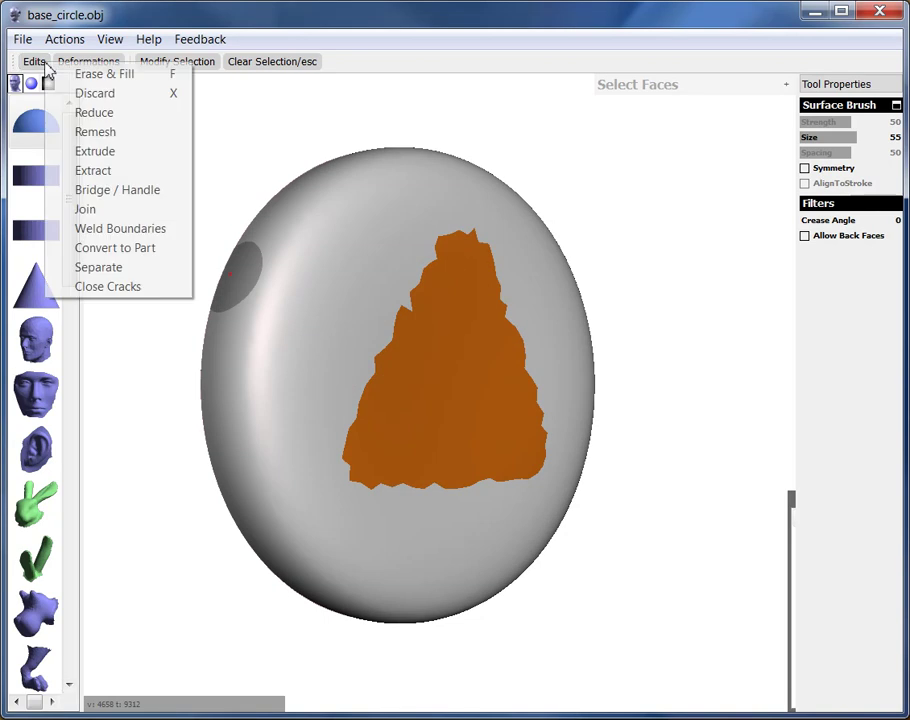
mouse_move(95, 151)
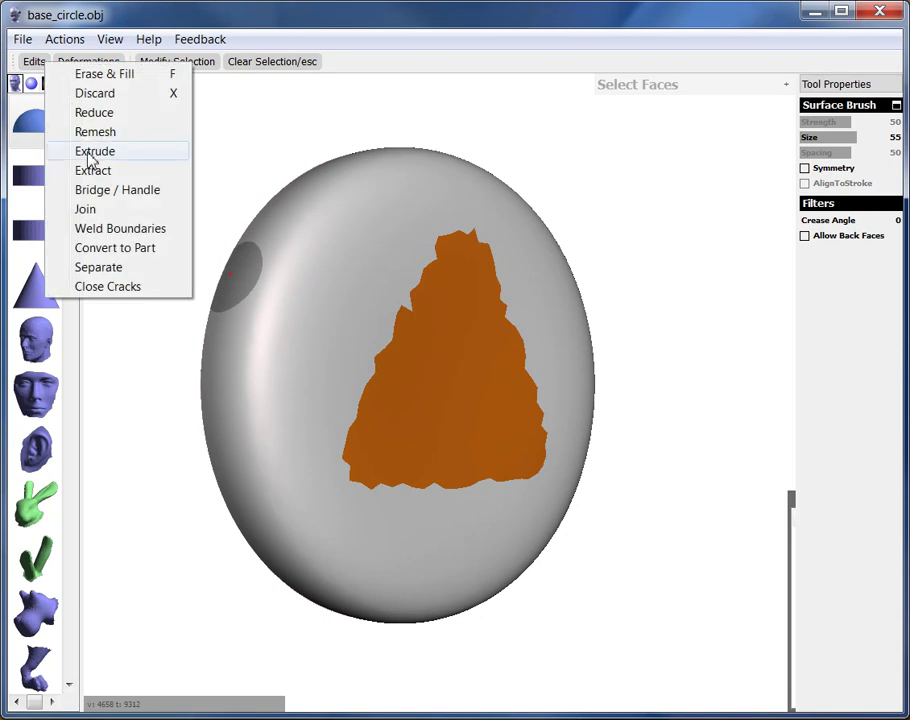
left_click(95, 151)
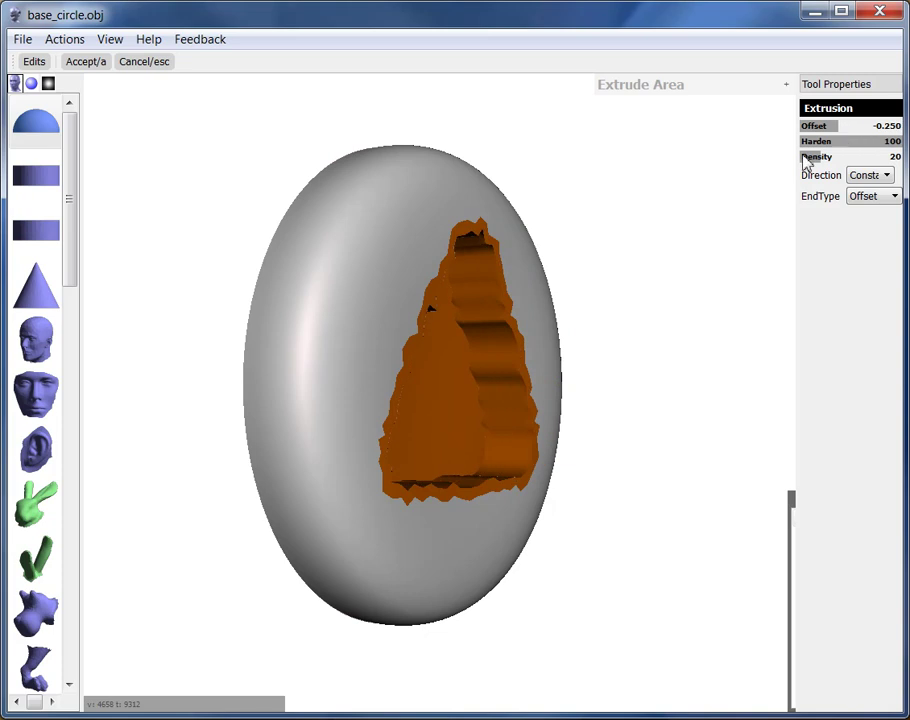
left_click_drag(835, 126, 858, 126)
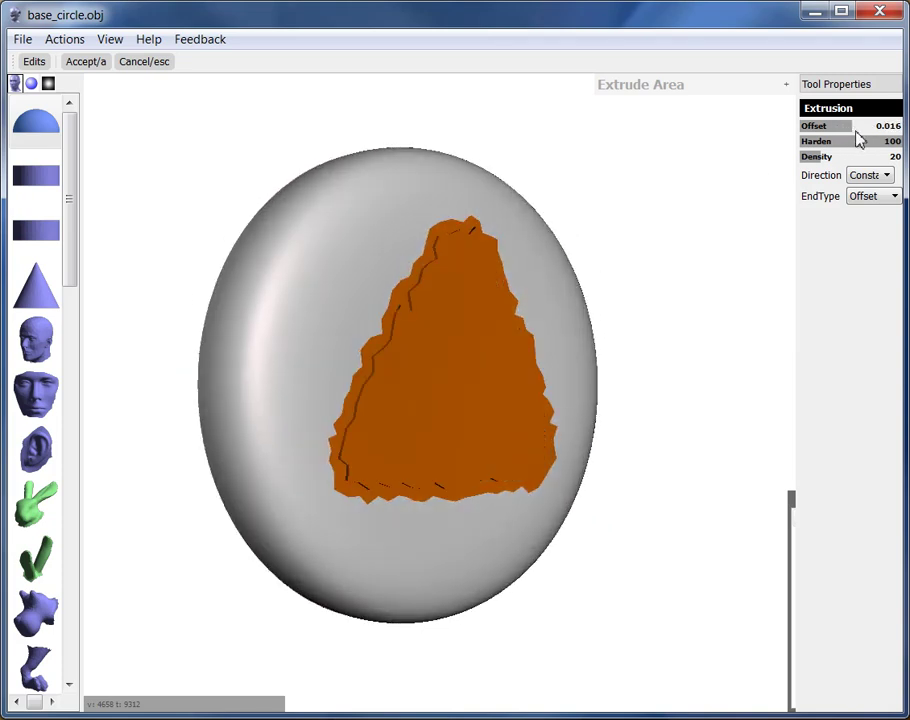
left_click_drag(845, 125, 880, 125)
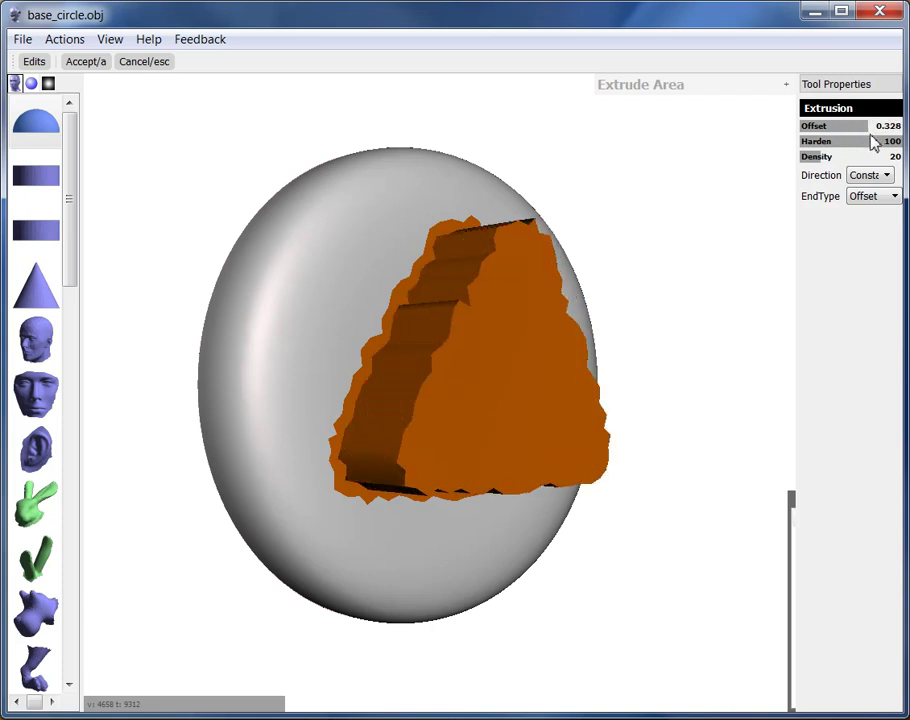
left_click_drag(875, 125, 860, 140)
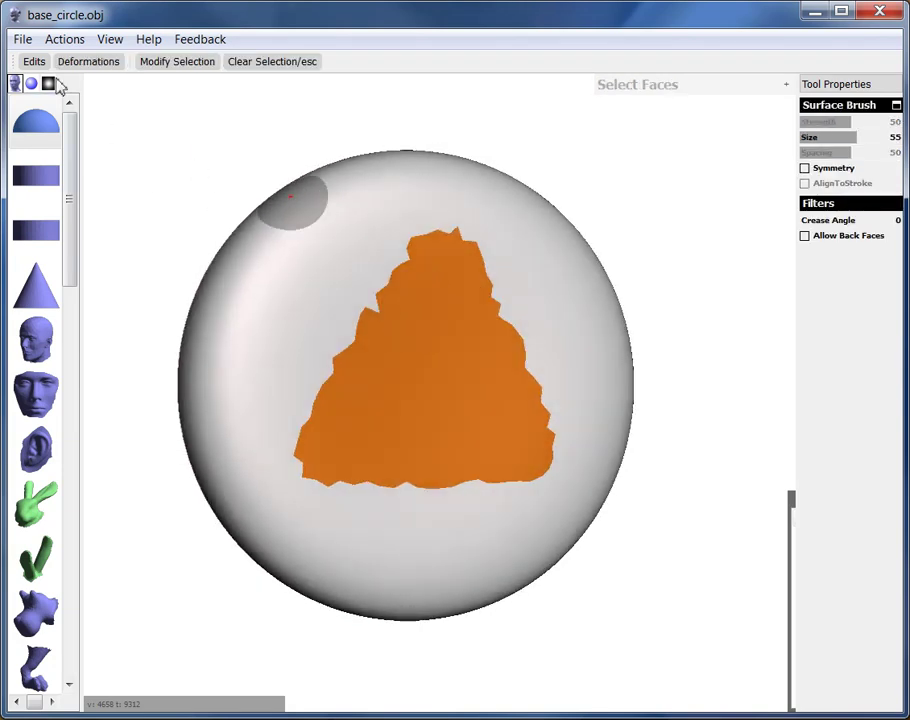
Apply Smooth Boundary from Modify Selection to round the jagged triangular outline.
left_click(177, 61)
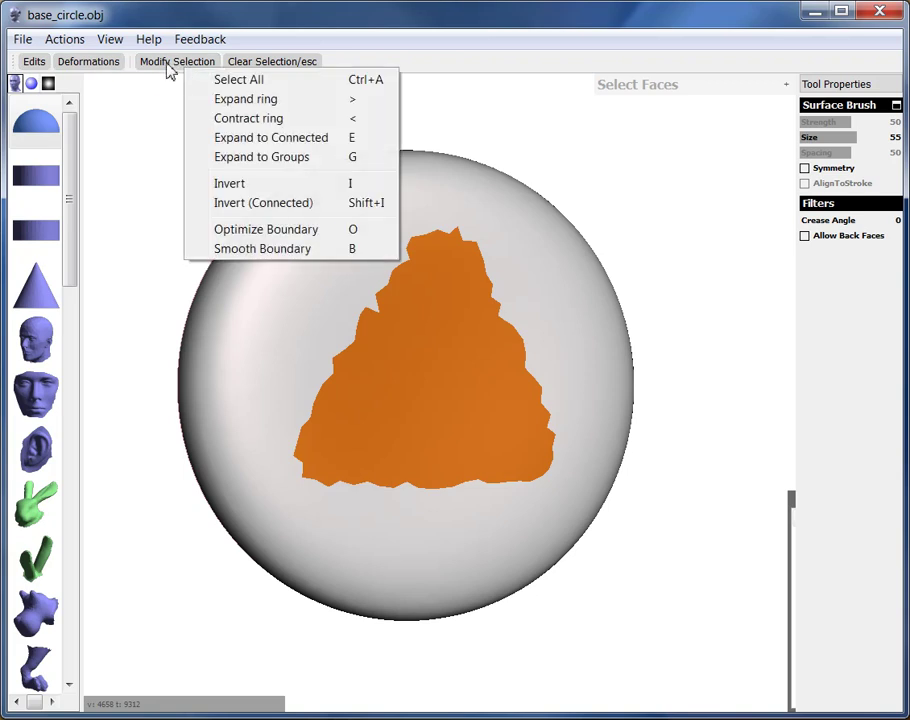
mouse_move(277, 180)
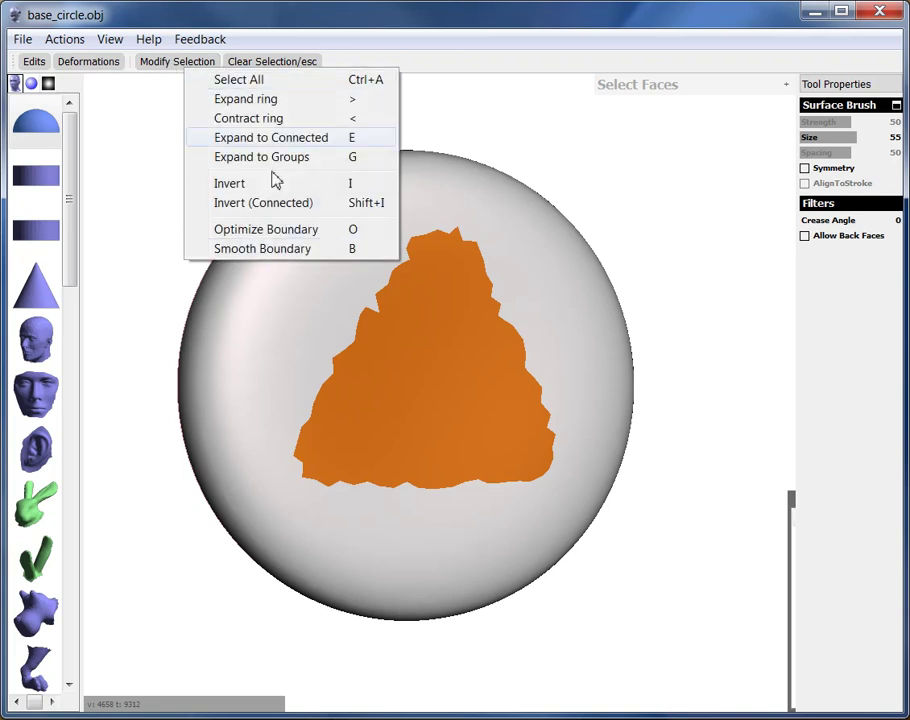
mouse_move(262, 203)
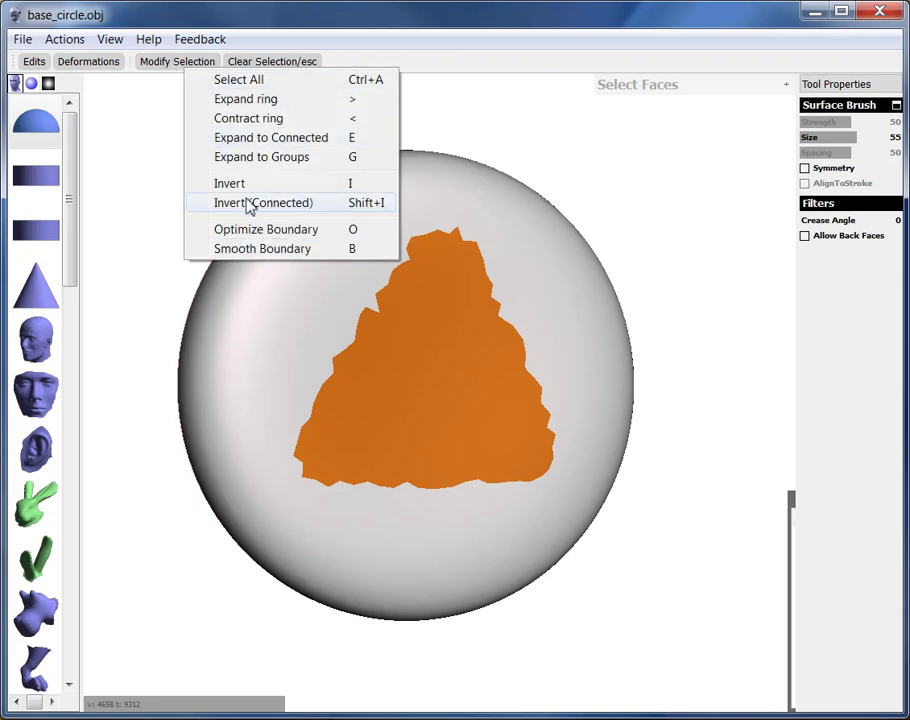
mouse_move(275, 118)
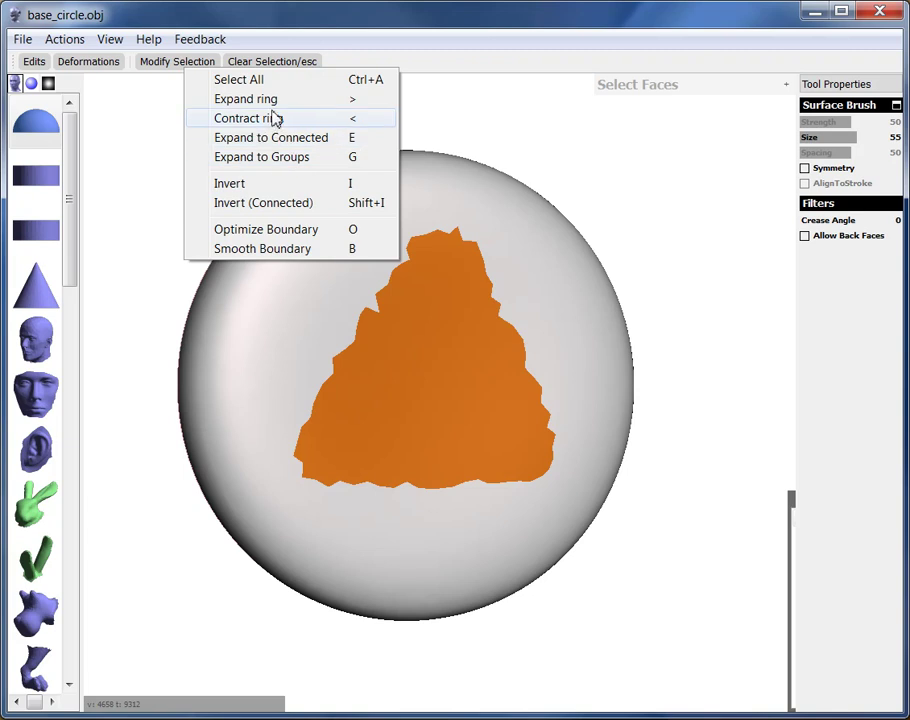
mouse_move(252, 249)
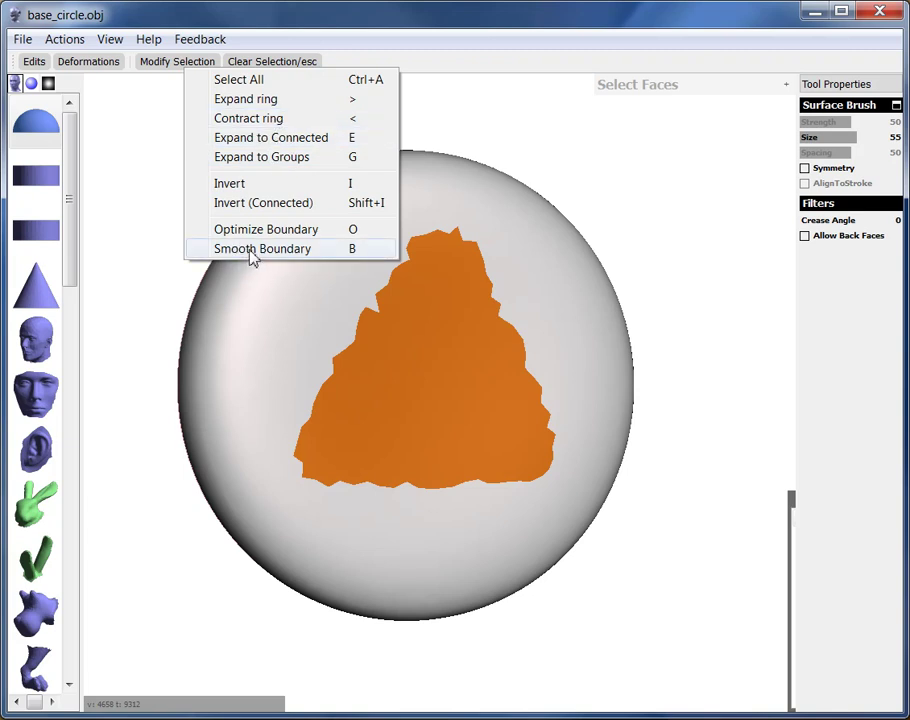
mouse_move(345, 258)
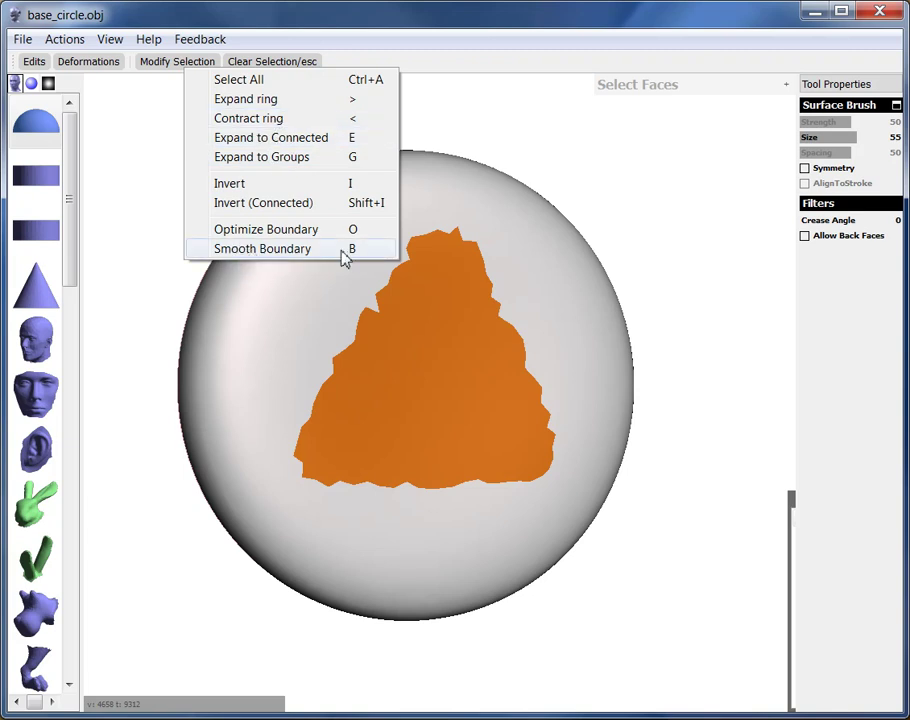
left_click(262, 248)
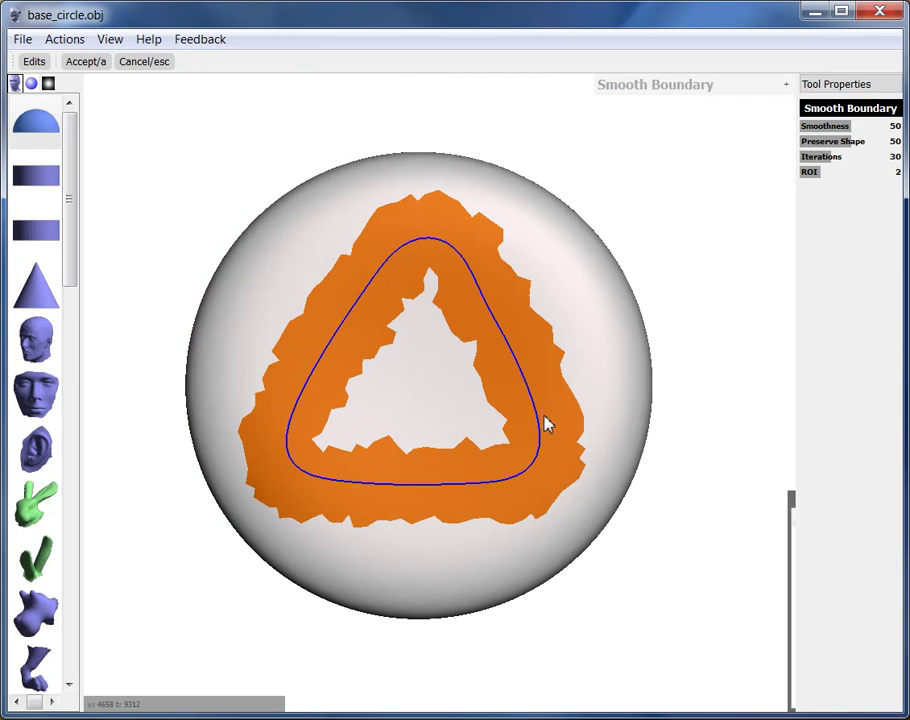
mouse_move(275, 243)
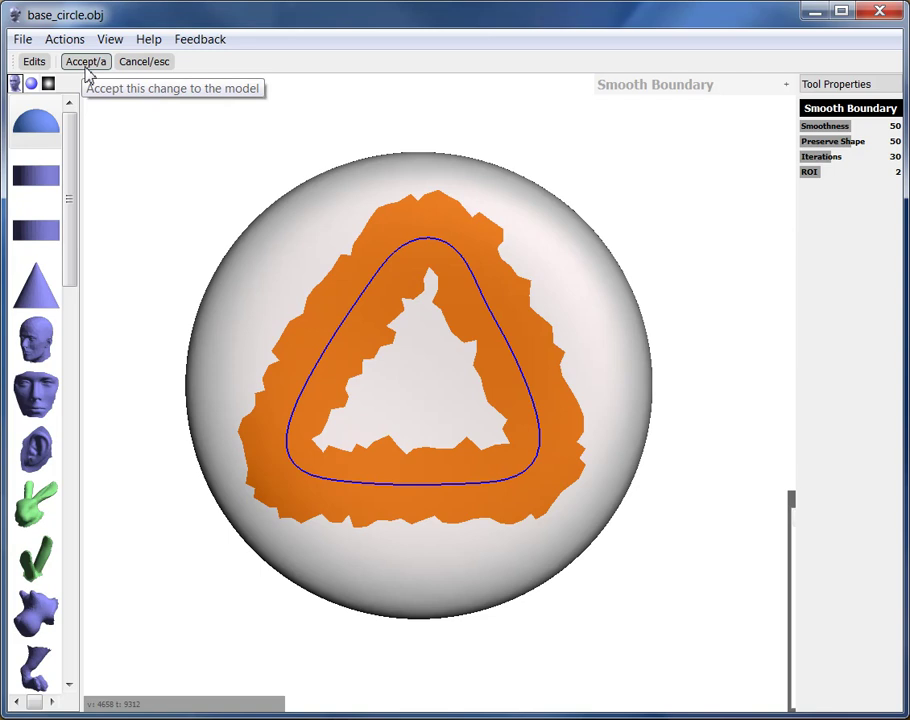
Accept the smoothed boundary and extrude the rounded triangle outward at about 0.25 offset, then confirm.
left_click(85, 61)
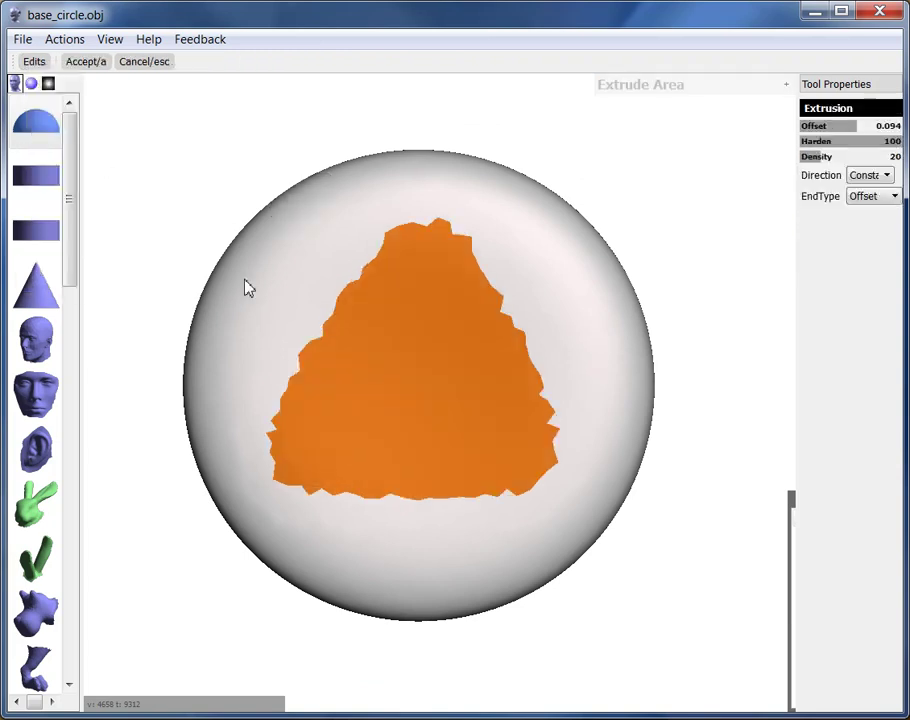
left_click_drag(248, 288, 520, 352)
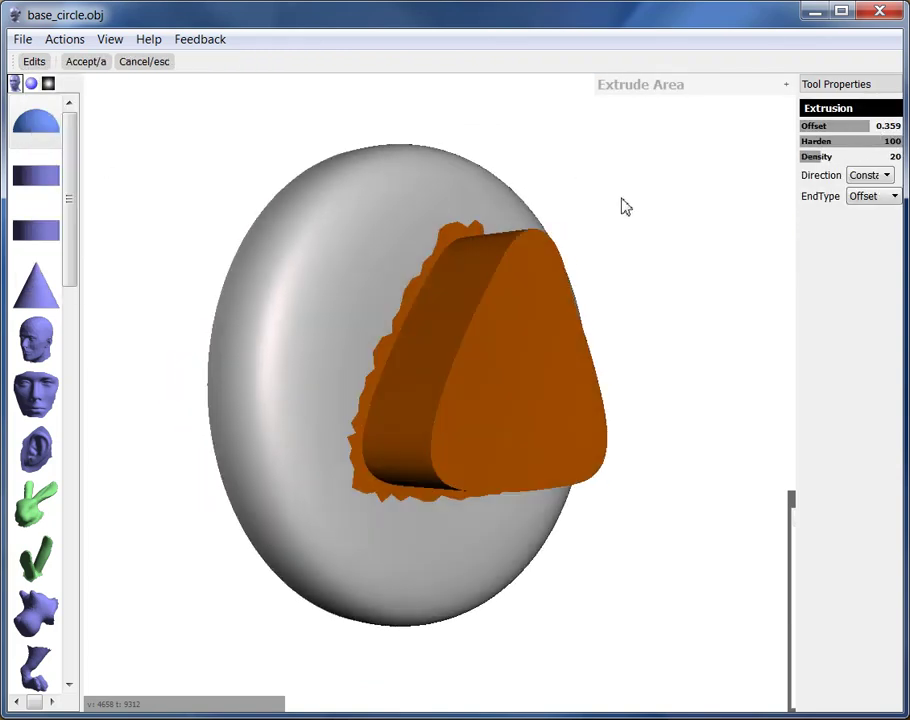
left_click_drag(860, 125, 850, 135)
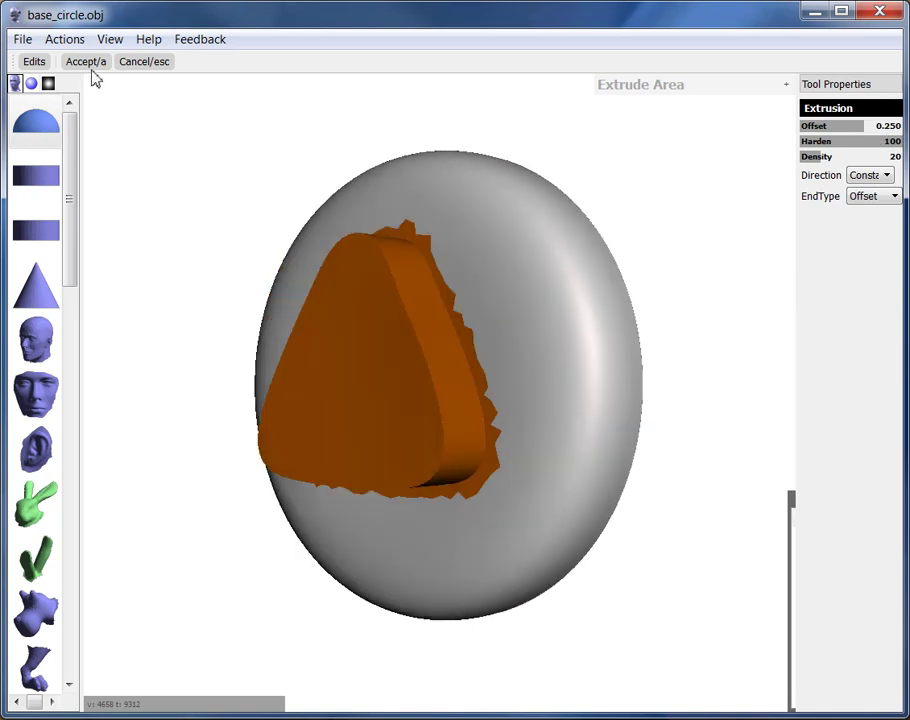
left_click(85, 61)
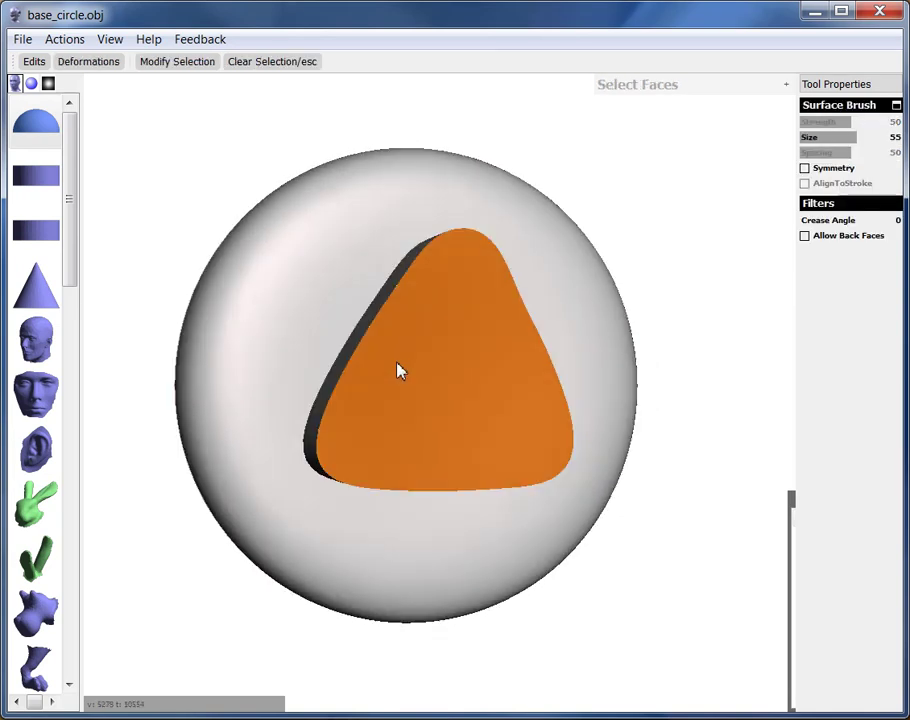
left_click_drag(400, 370, 480, 430)
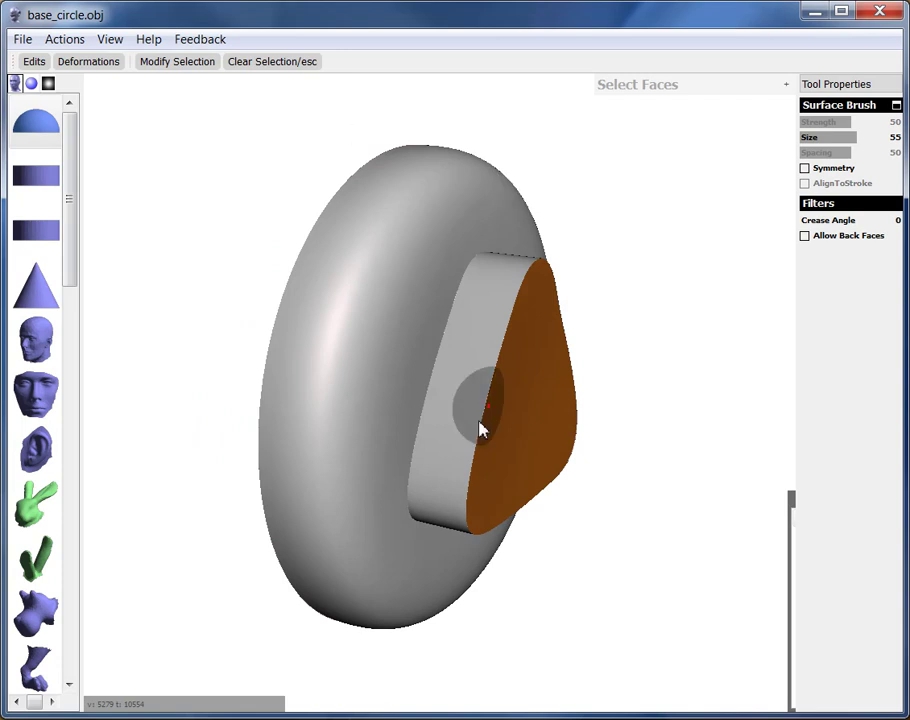
left_click_drag(480, 430, 505, 371)
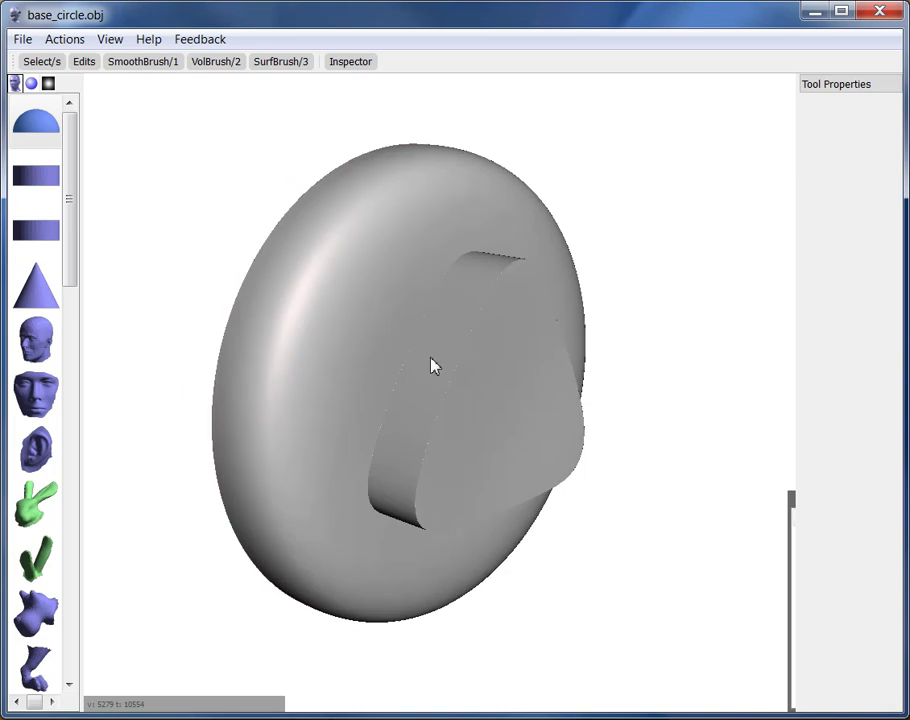
Orbit around the bump and switch to face selection.
left_click_drag(435, 365, 365, 413)
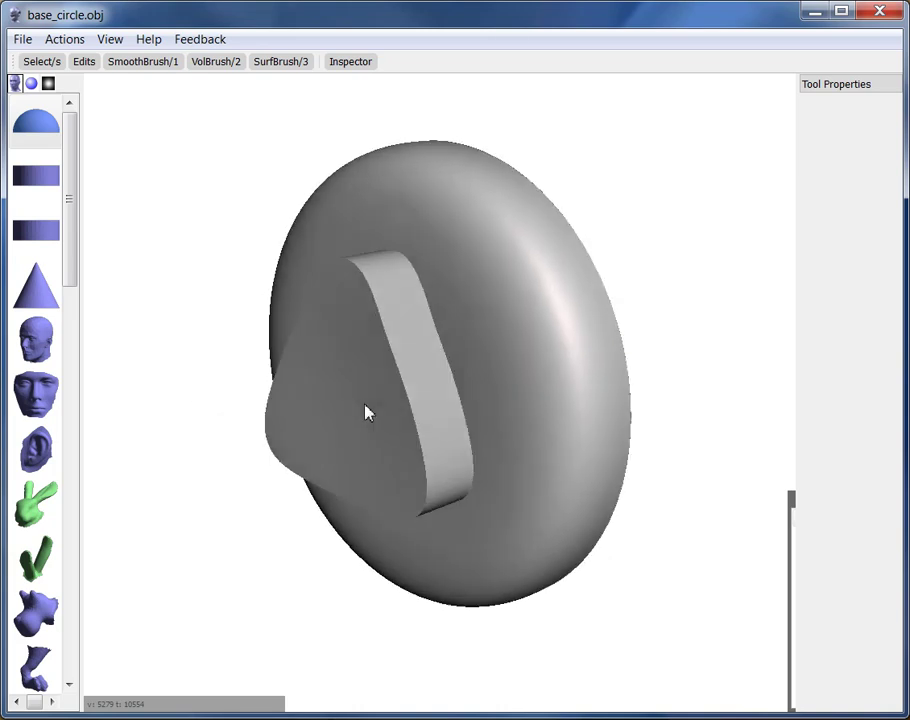
left_click_drag(367, 412, 443, 430)
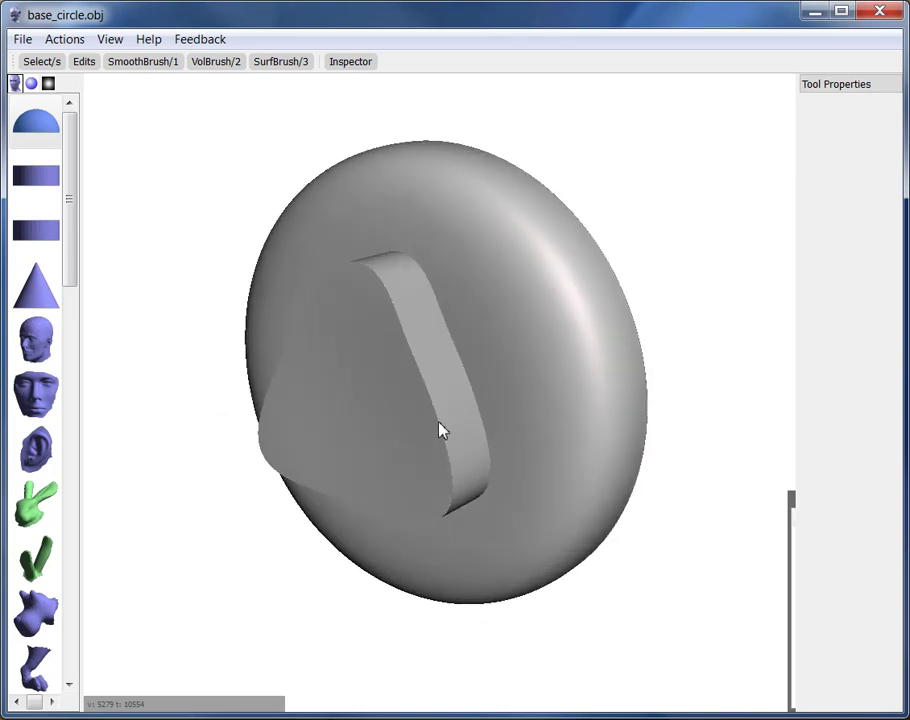
left_click(281, 61)
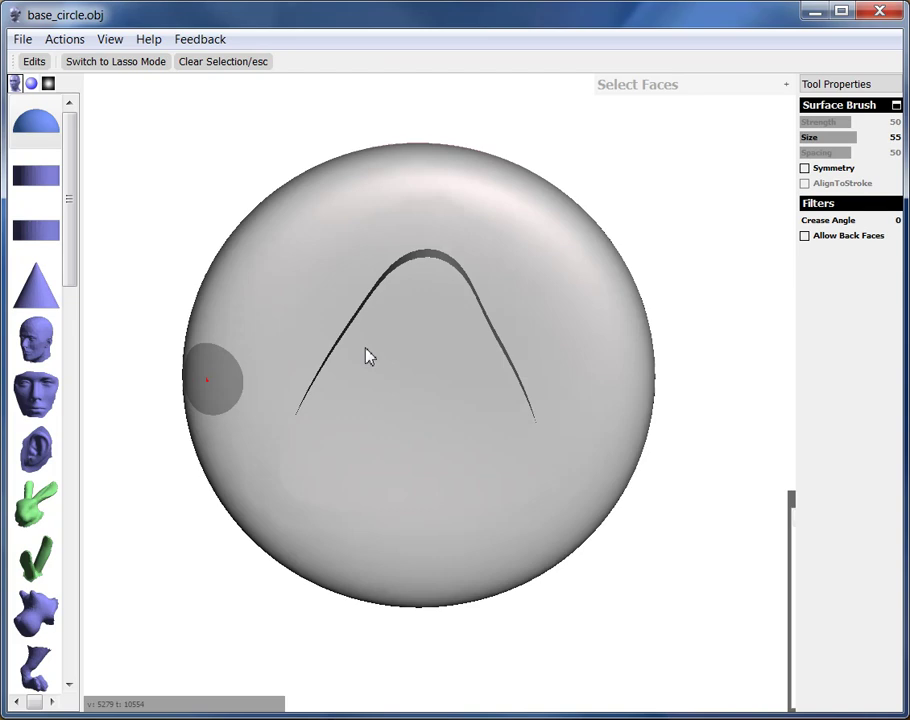
left_click_drag(368, 356, 495, 388)
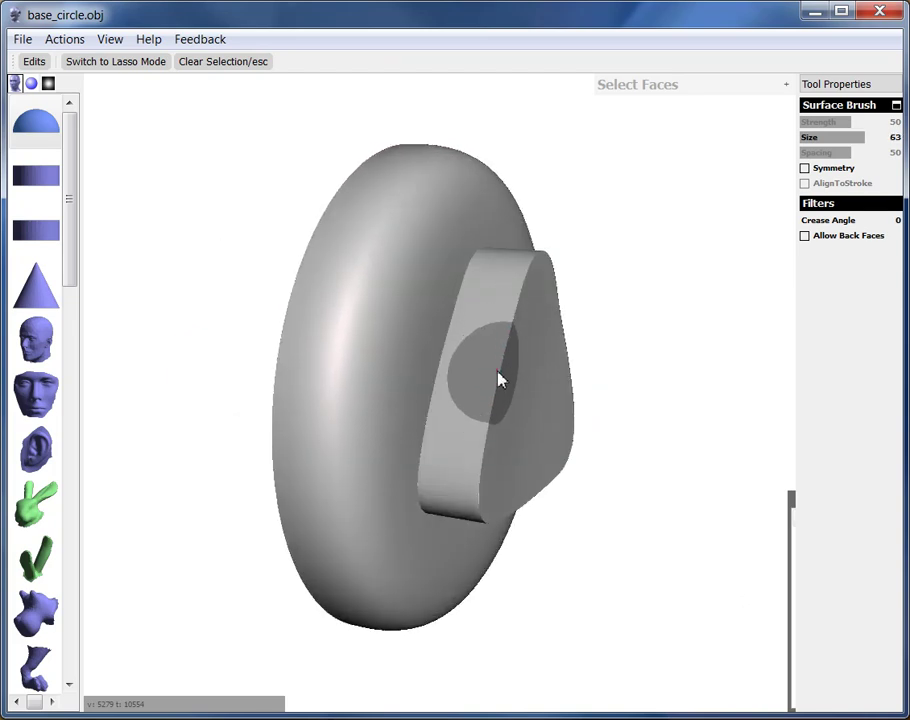
Paint a broad selection covering the extruded triangle and the disc face around it.
left_click_drag(500, 380, 425, 475)
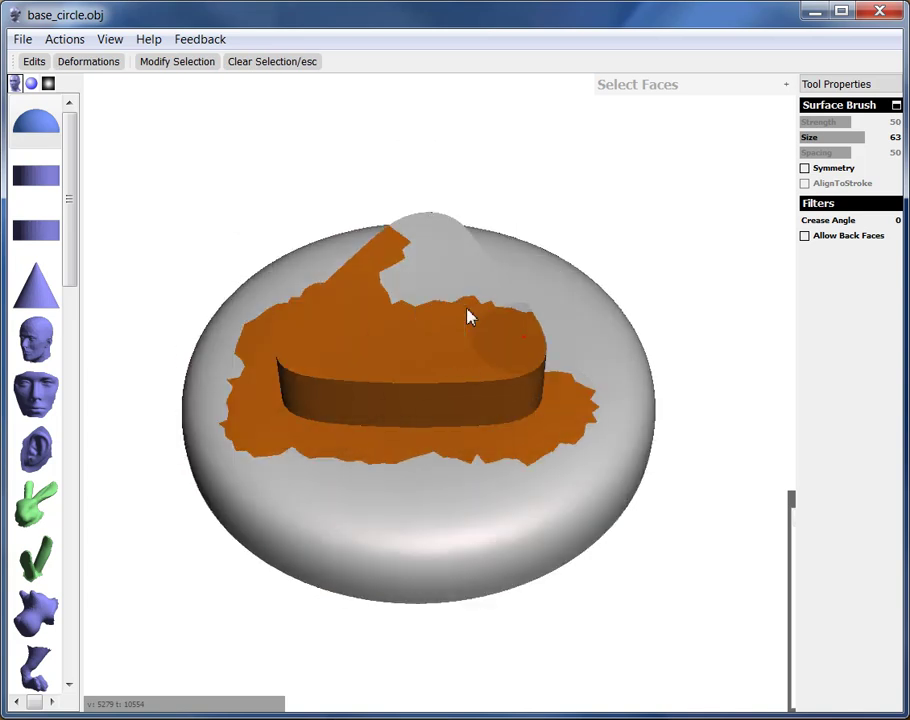
left_click_drag(470, 318, 407, 291)
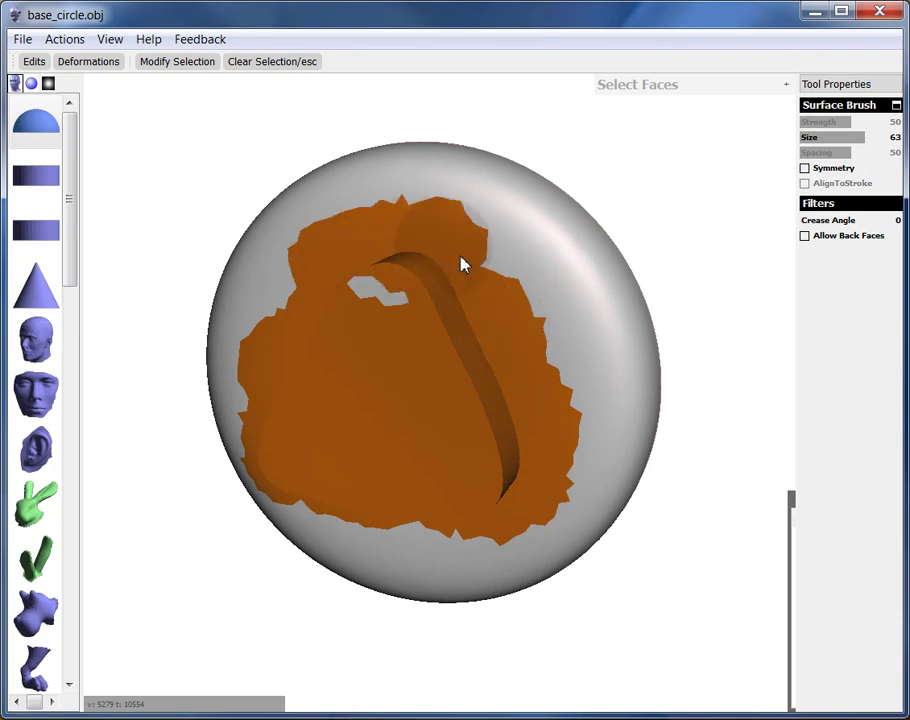
left_click_drag(460, 265, 560, 390)
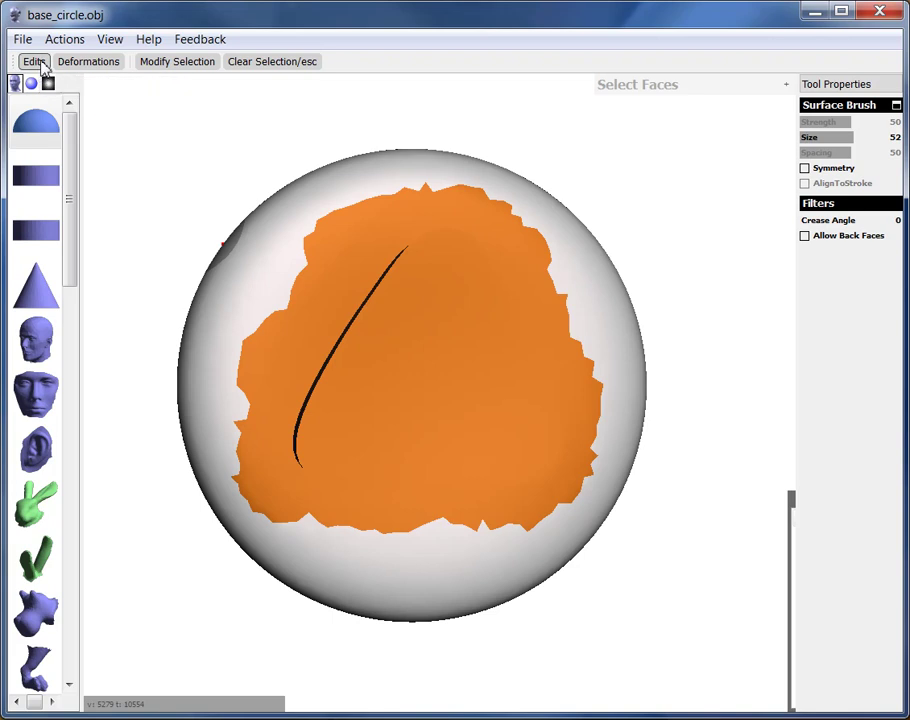
Preview Deformations > Smooth on the region with Scale raised to about 15.6.
left_click(33, 61)
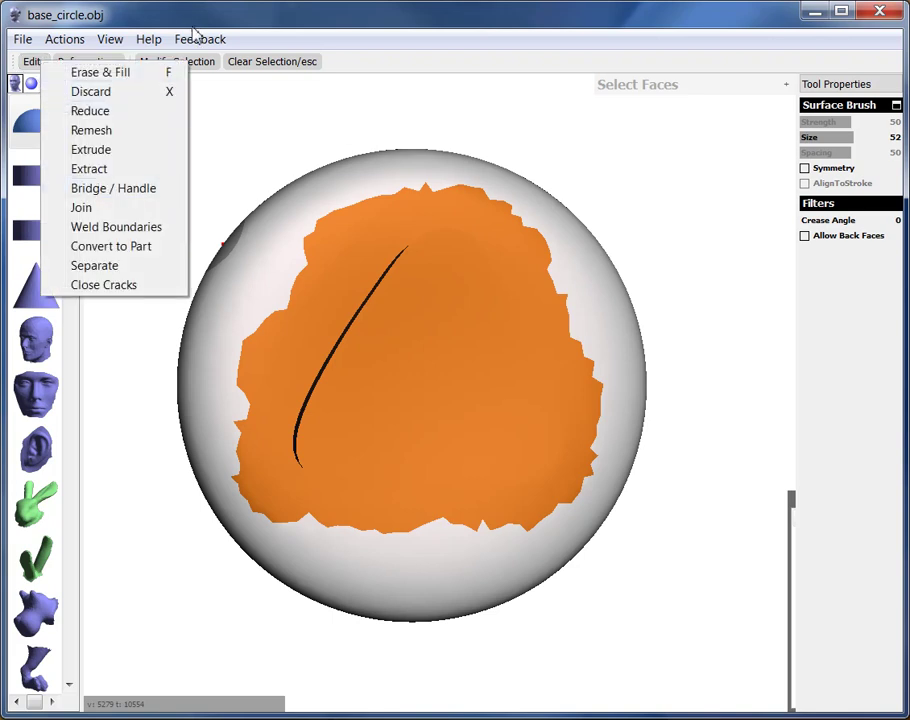
left_click(82, 61)
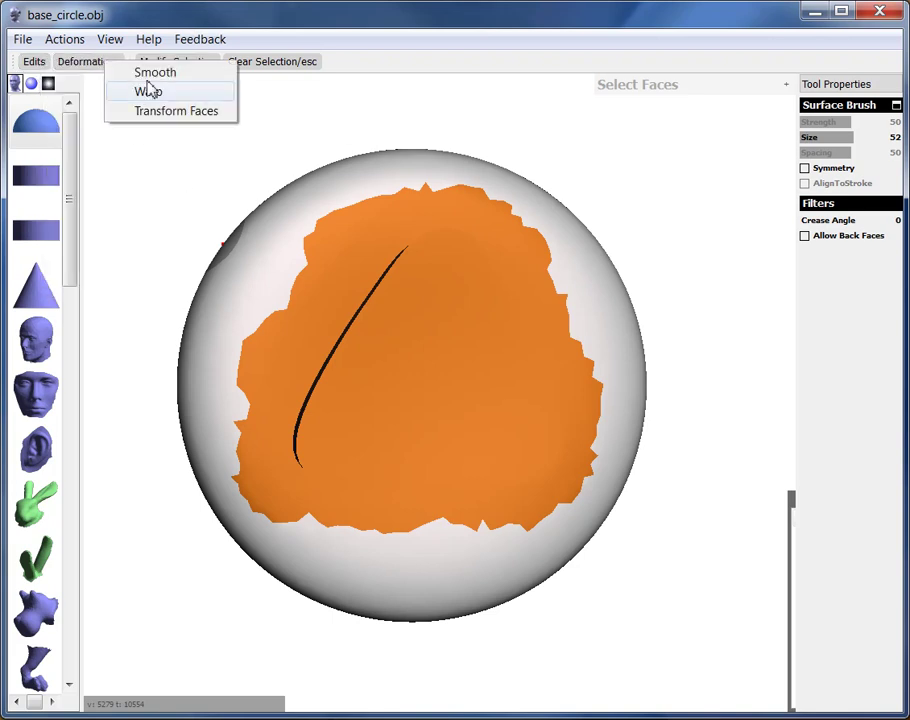
left_click(155, 72)
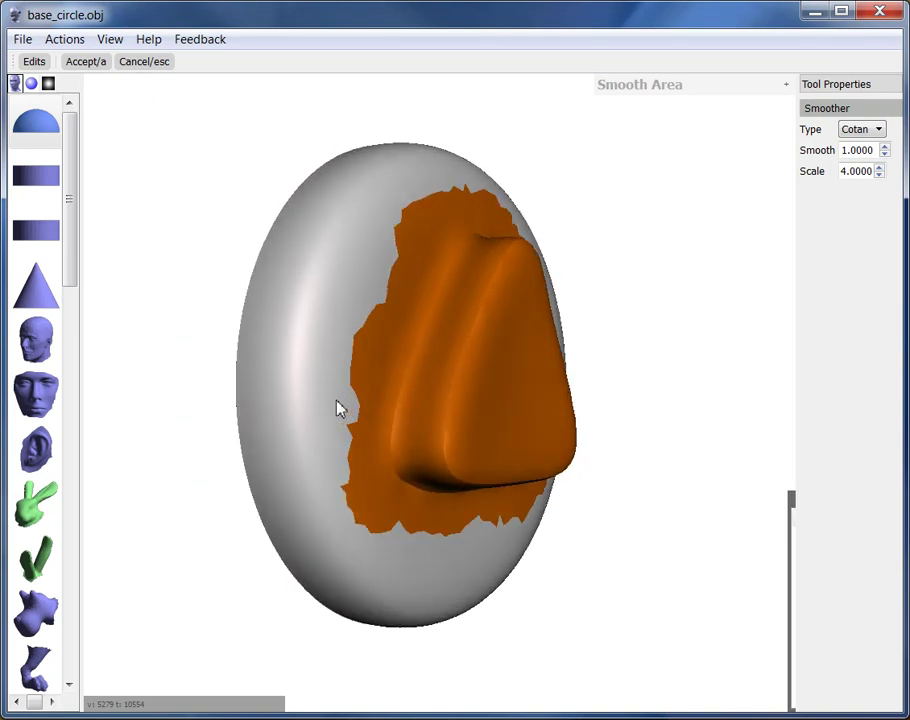
left_click_drag(337, 408, 510, 378)
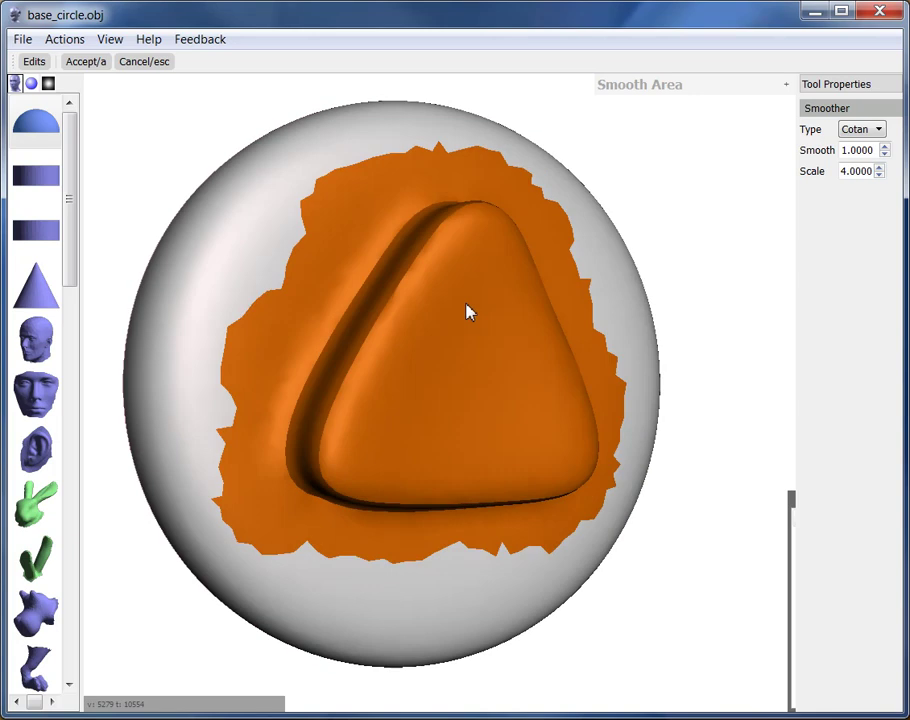
left_click_drag(470, 310, 698, 308)
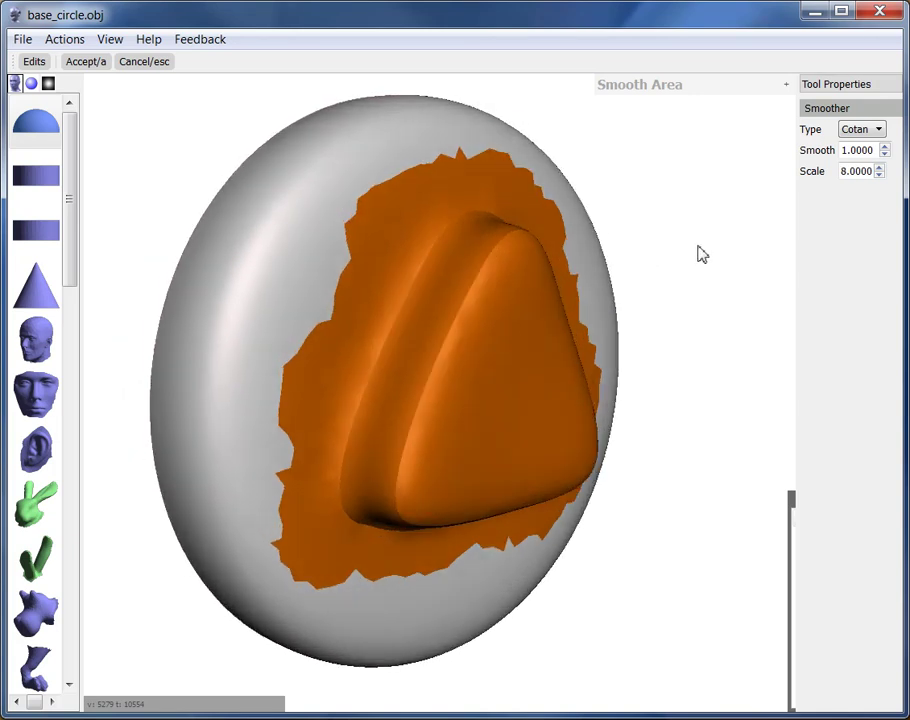
left_click(879, 174)
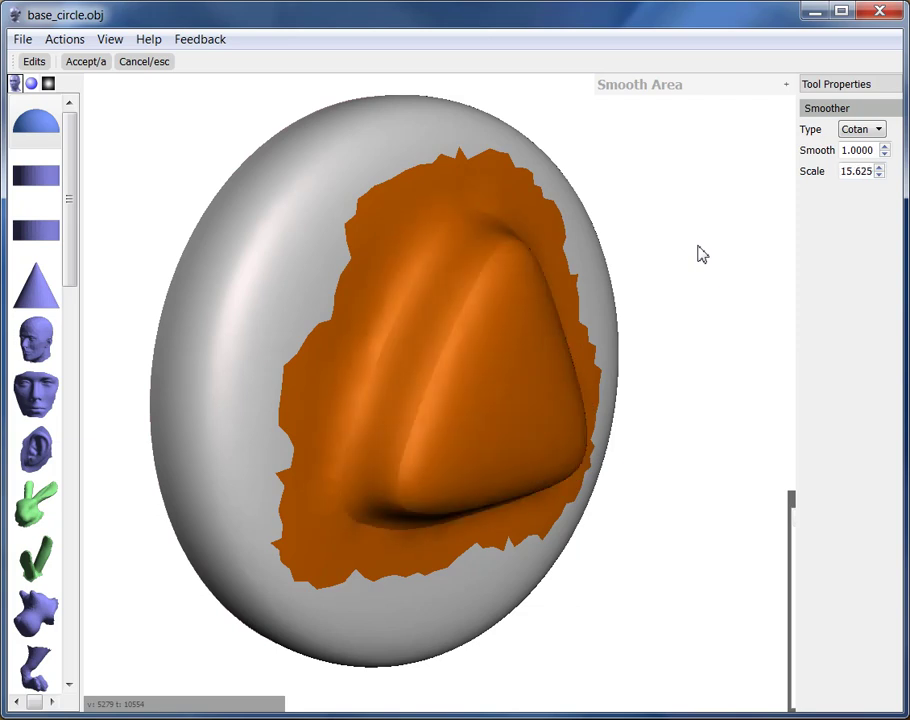
left_click(879, 175)
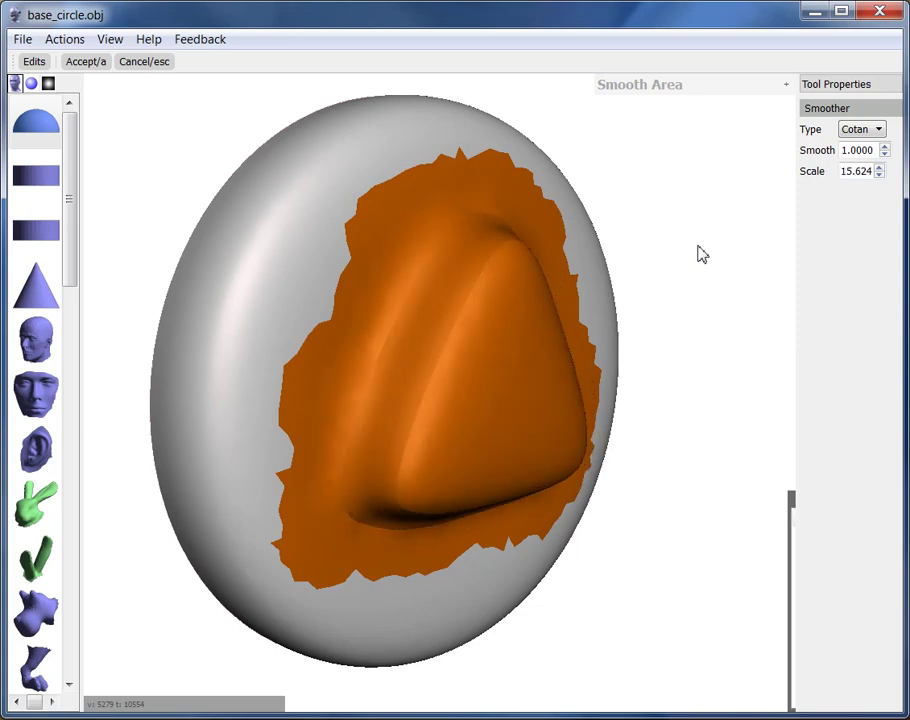
Drop the smoothing preview, keeping the bump and surrounding faces selected, and inspect them.
left_click(879, 175)
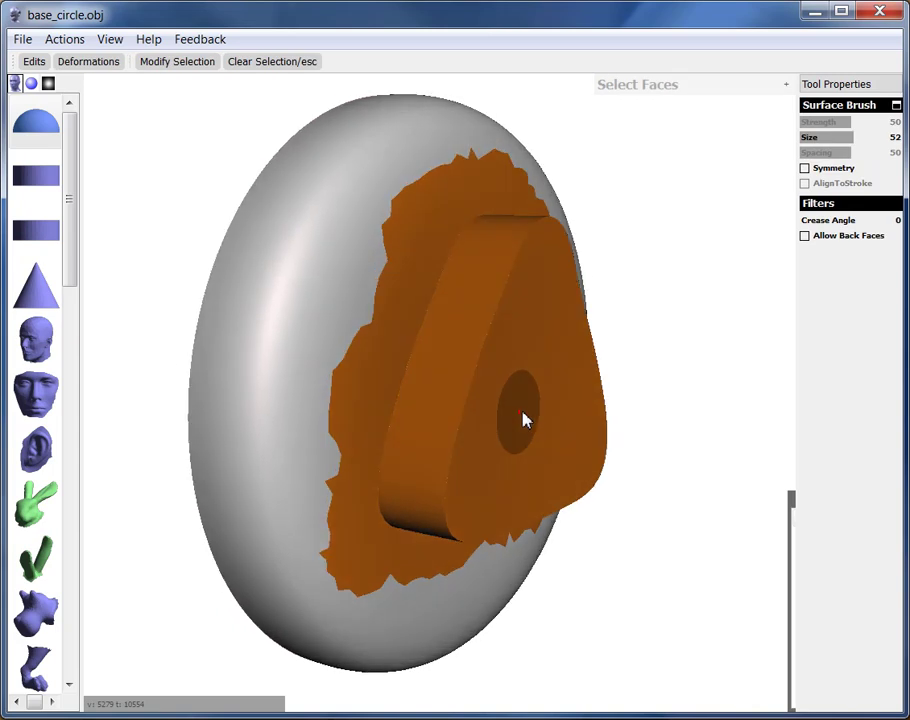
left_click_drag(527, 420, 510, 200)
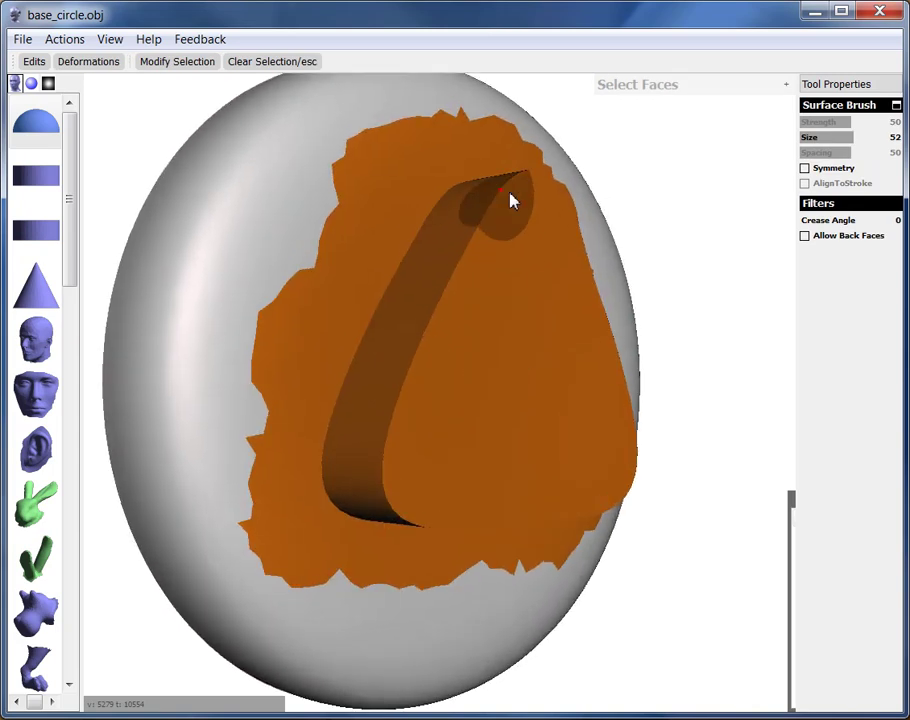
left_click_drag(510, 200, 518, 440)
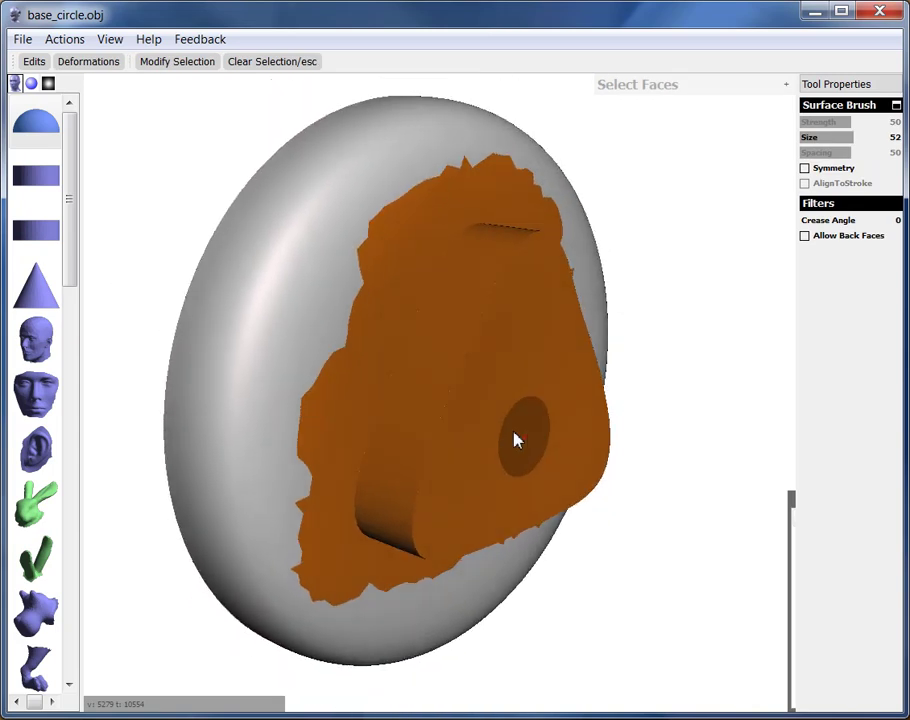
scroll("up", 3)
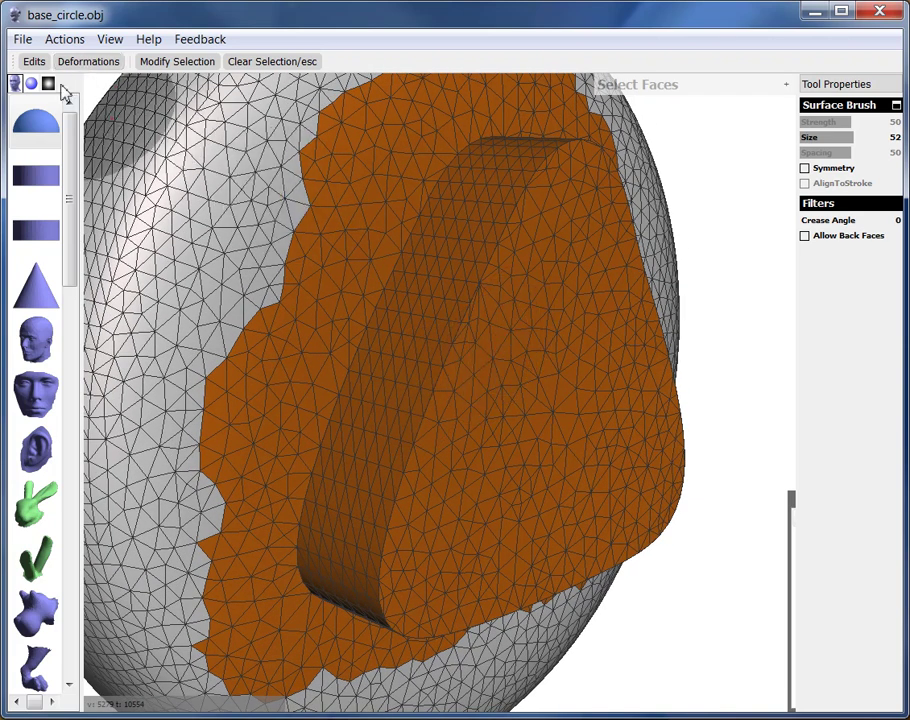
Remesh the selected area with added smoothing so the bump becomes a rounded mound.
left_click(34, 61)
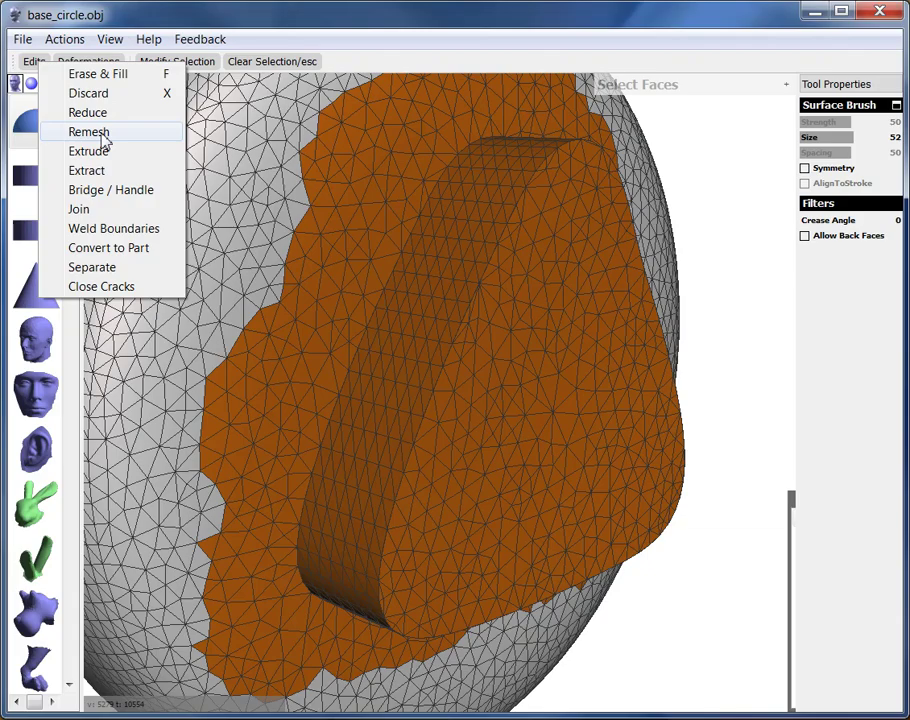
left_click(89, 131)
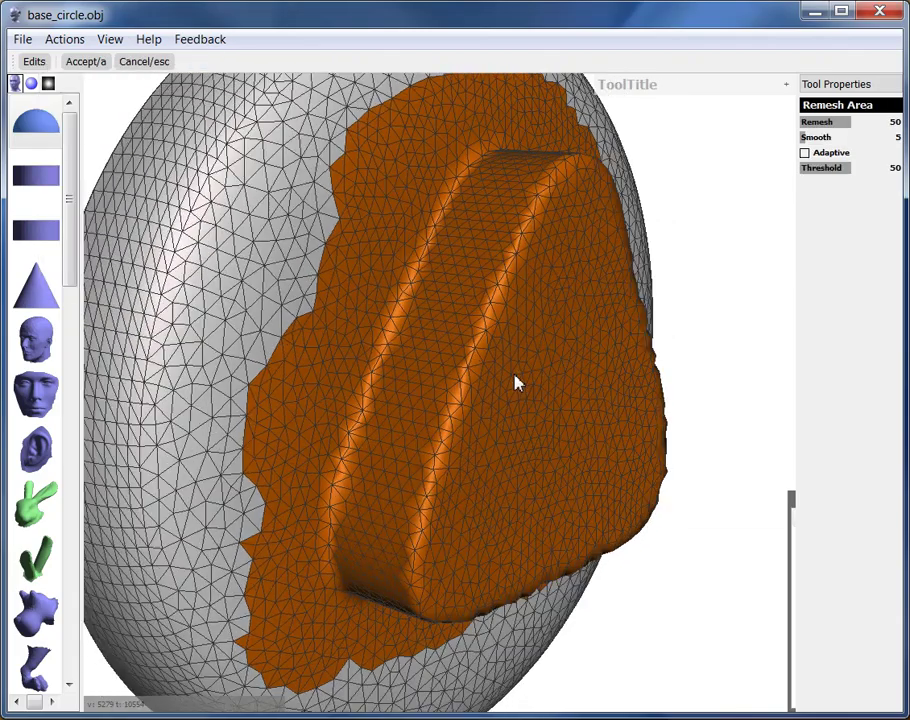
left_click_drag(518, 383, 560, 435)
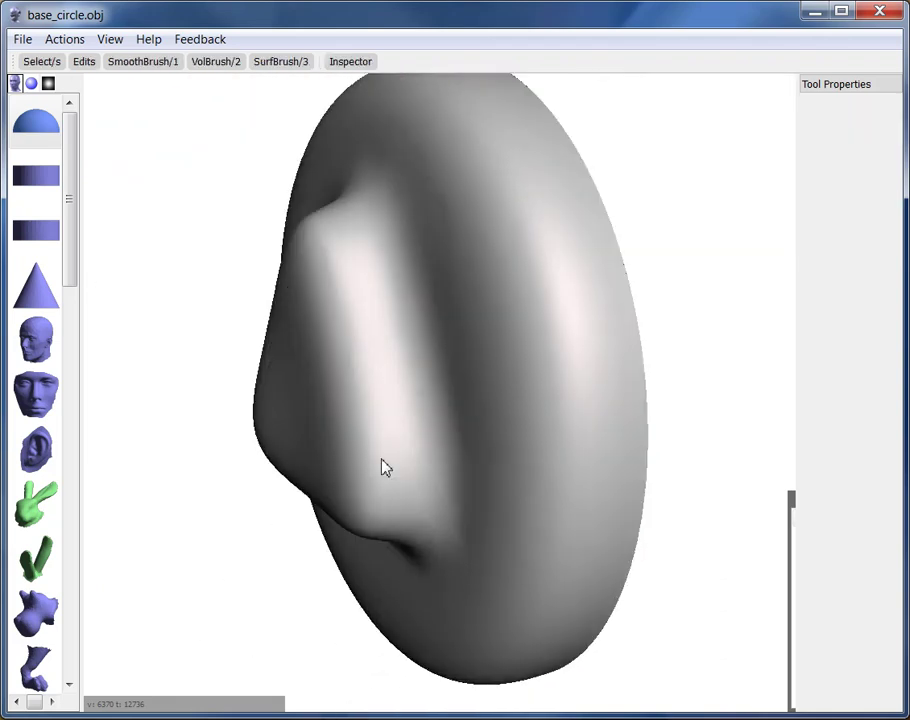
Paint a Y-shaped three-armed band of faces across the rounded mound's corners and centre.
left_click_drag(387, 467, 620, 496)
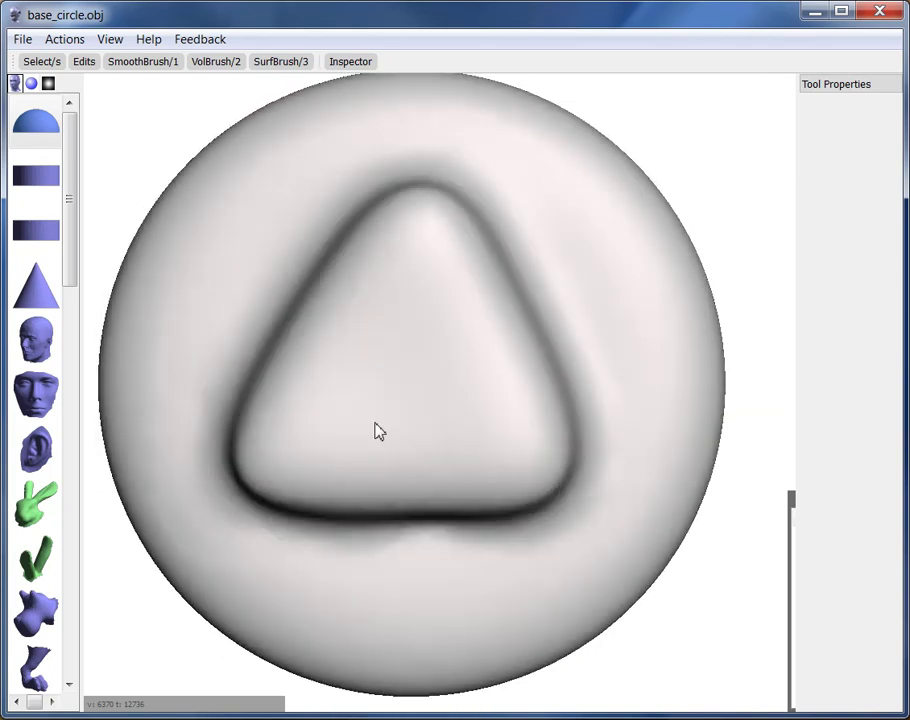
left_click(281, 61)
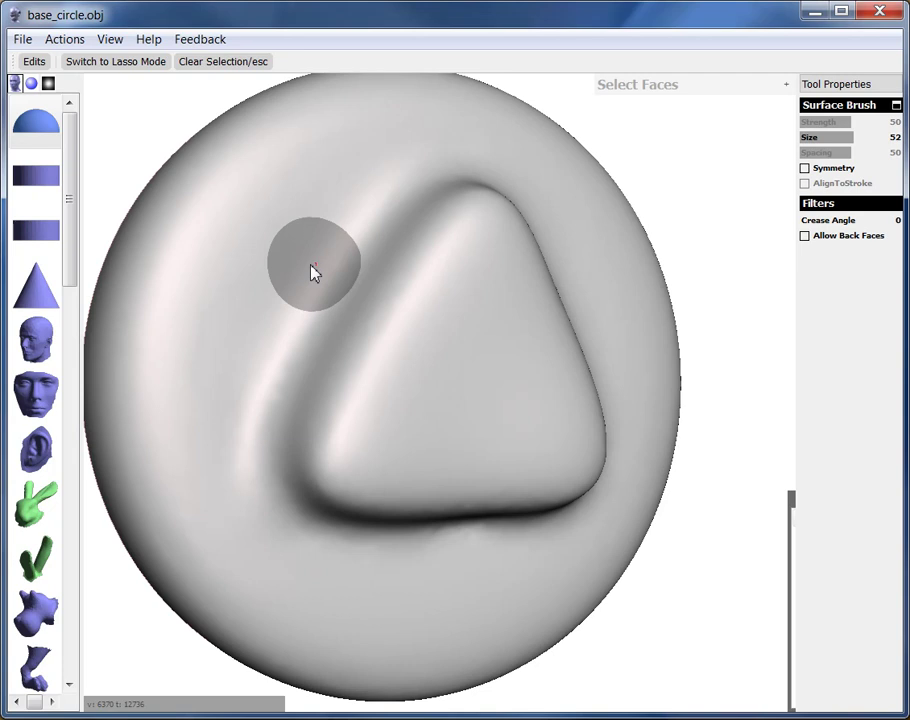
left_click_drag(310, 273, 435, 420)
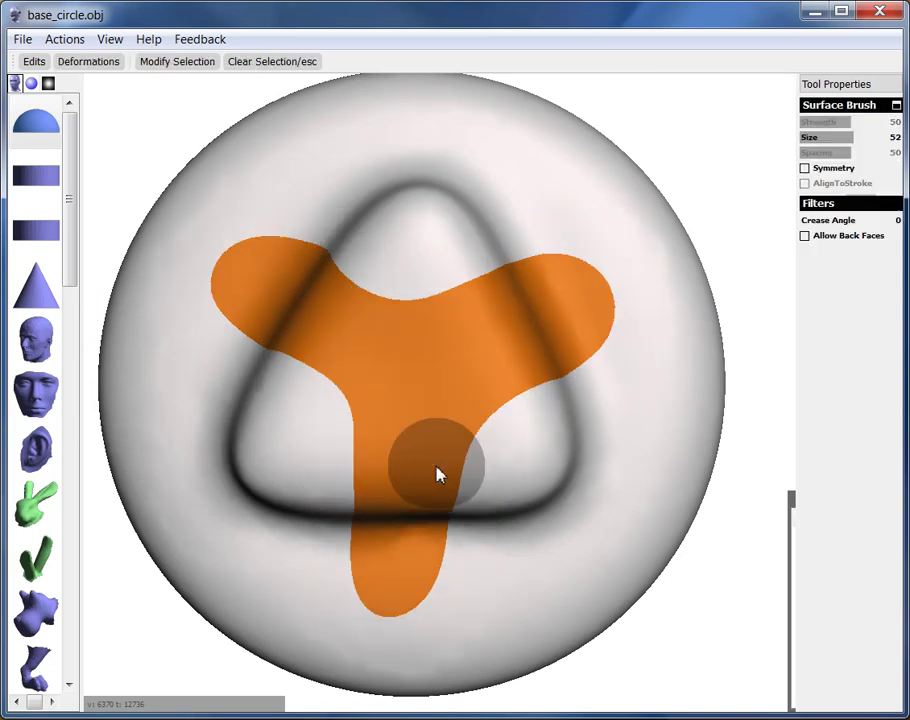
left_click(34, 61)
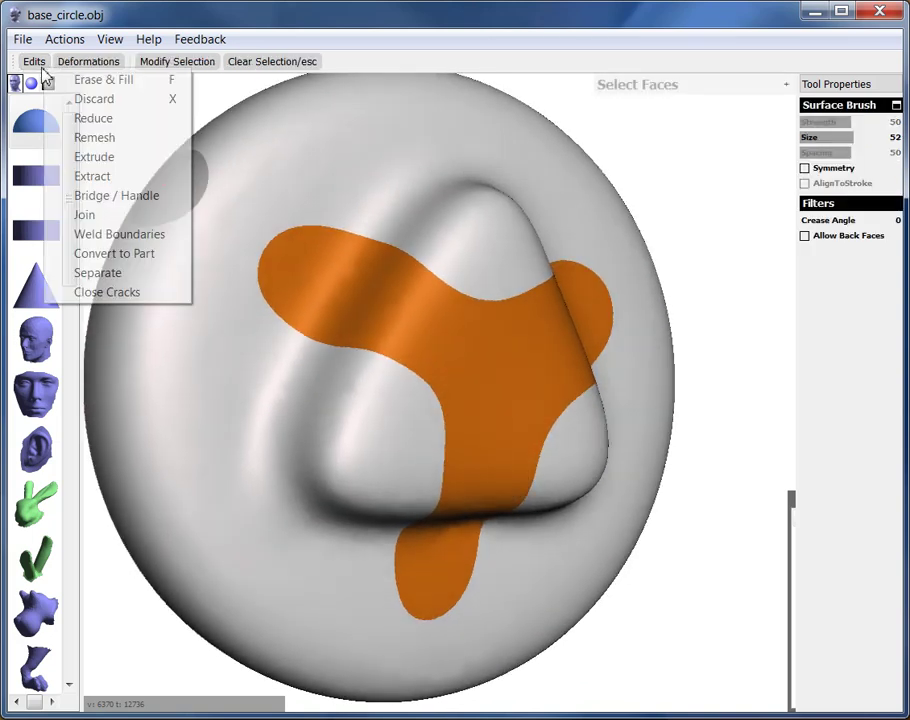
Extrude the band into a raised wall with Direction set to Normal and inspect it.
left_click(94, 157)
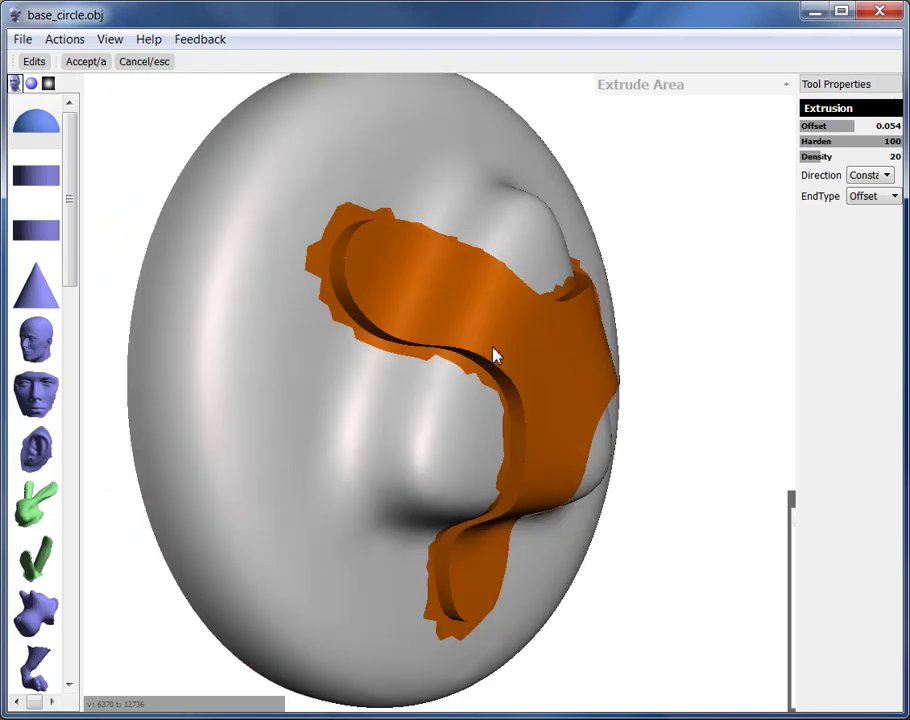
left_click_drag(490, 355, 630, 270)
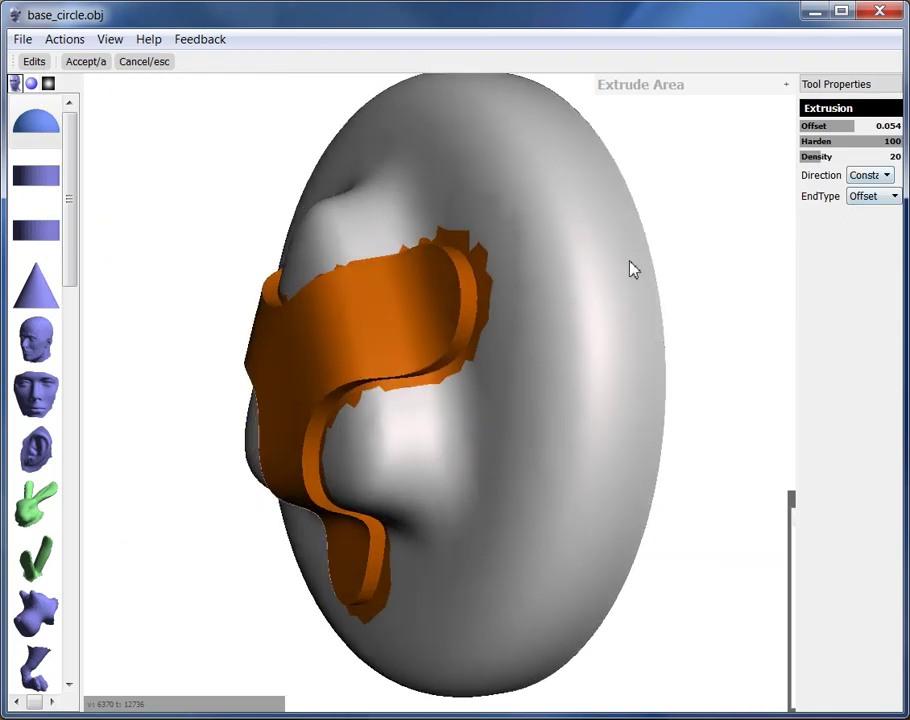
left_click(886, 175)
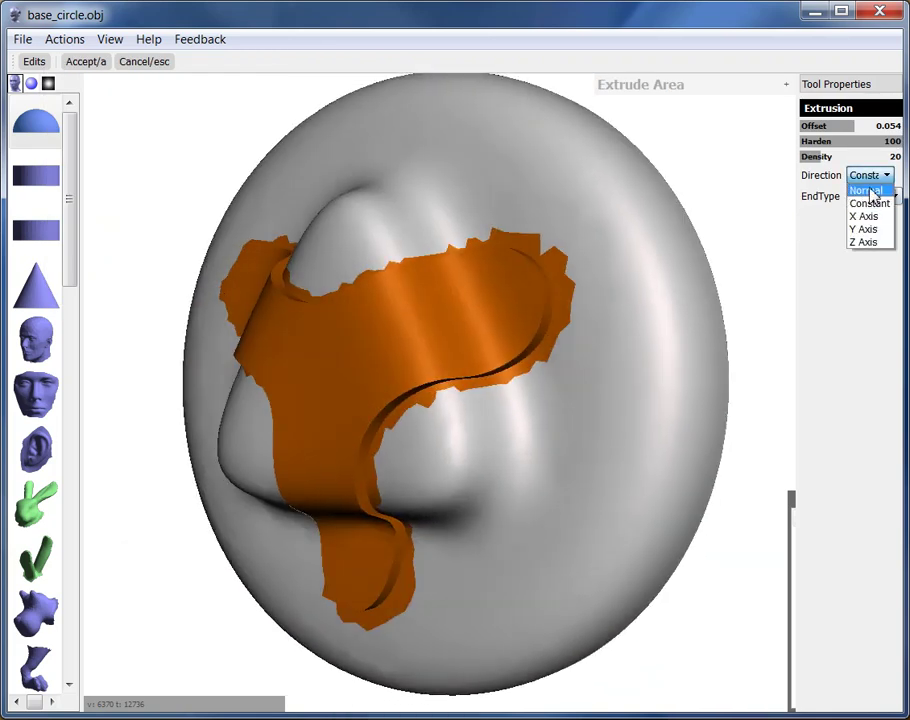
left_click(862, 190)
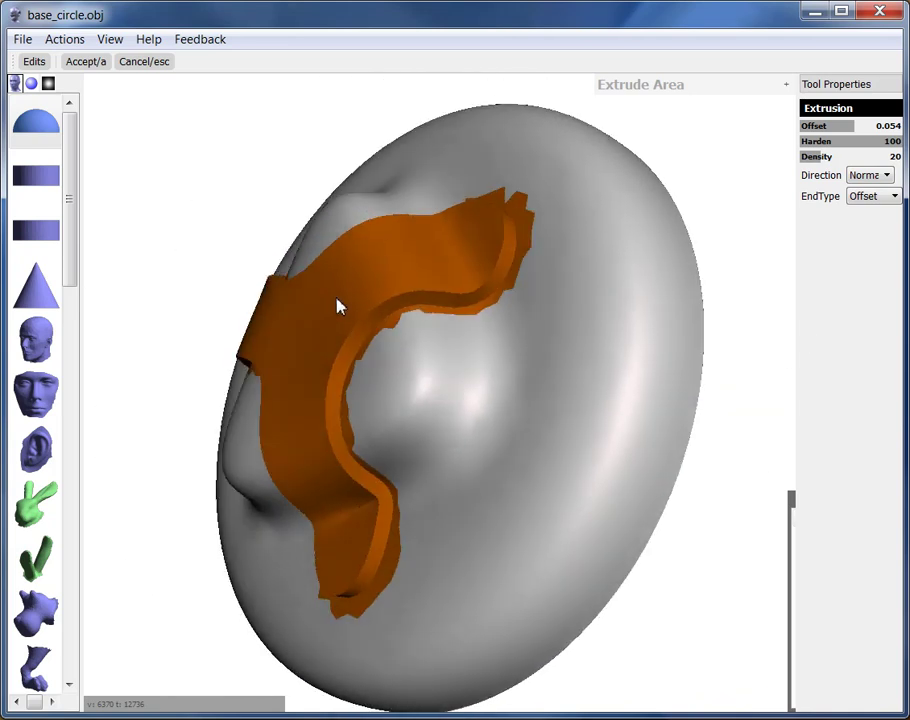
left_click_drag(337, 307, 565, 476)
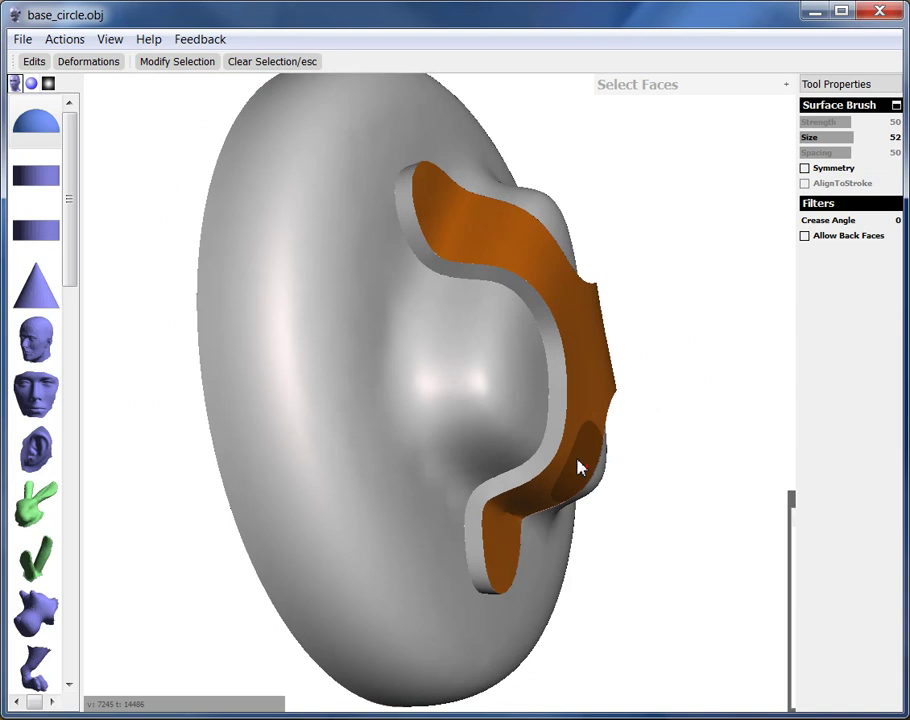
Paint a wide face selection over the wavy band and the mound around it.
left_click_drag(580, 465, 470, 435)
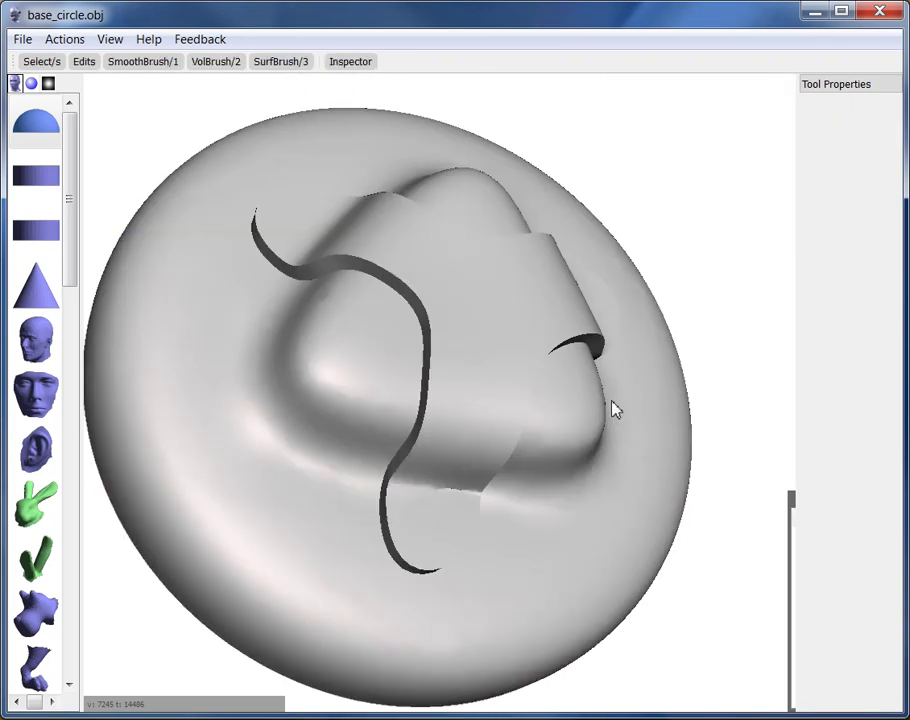
left_click_drag(615, 408, 540, 446)
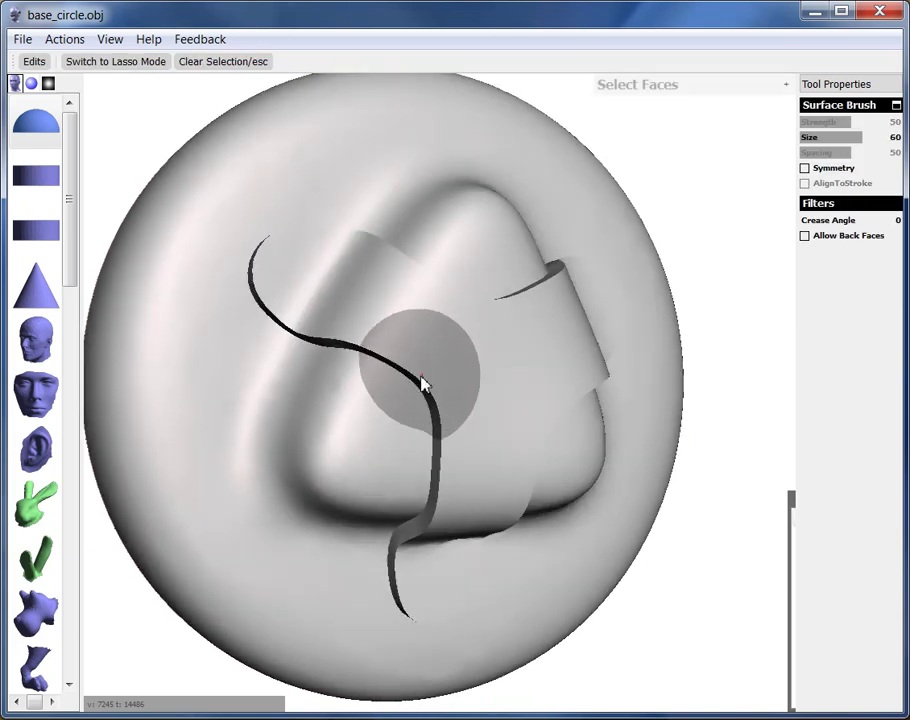
left_click_drag(420, 385, 290, 340)
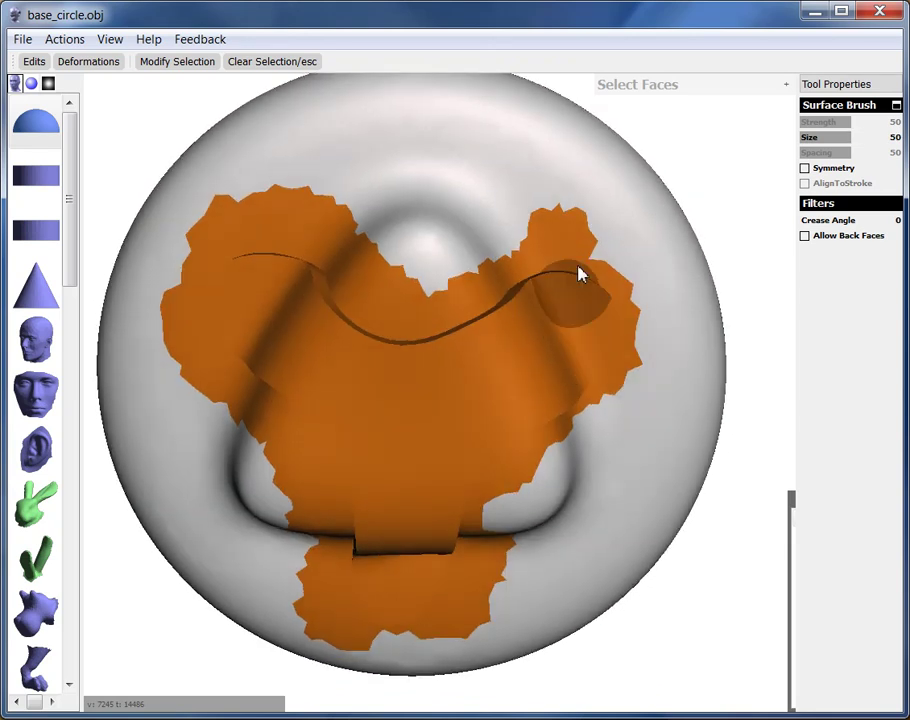
Apply Smooth to the selected band region and accept the result.
left_click(34, 61)
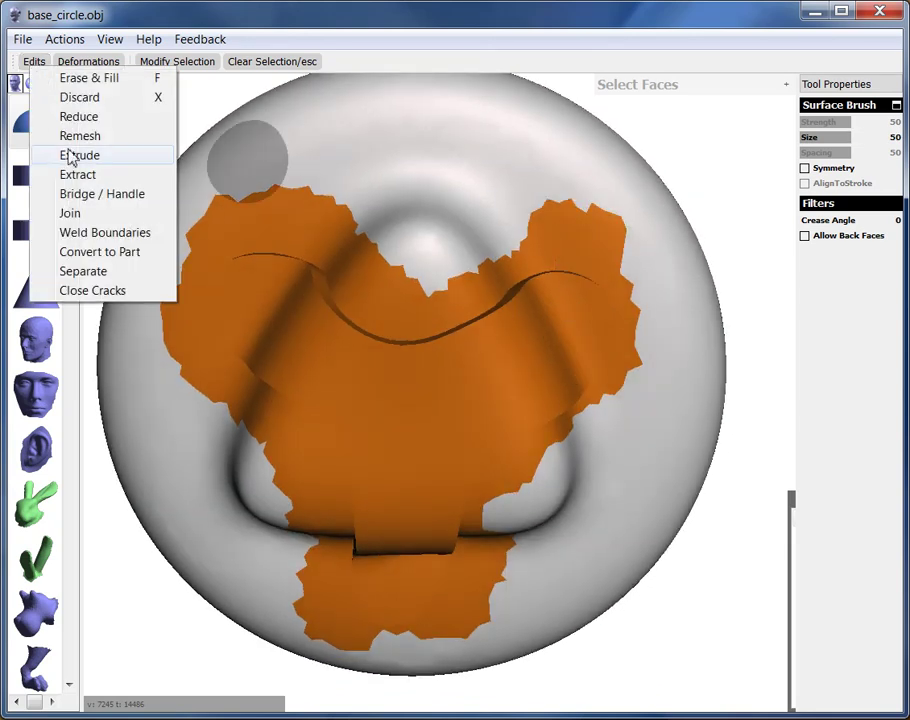
left_click(79, 135)
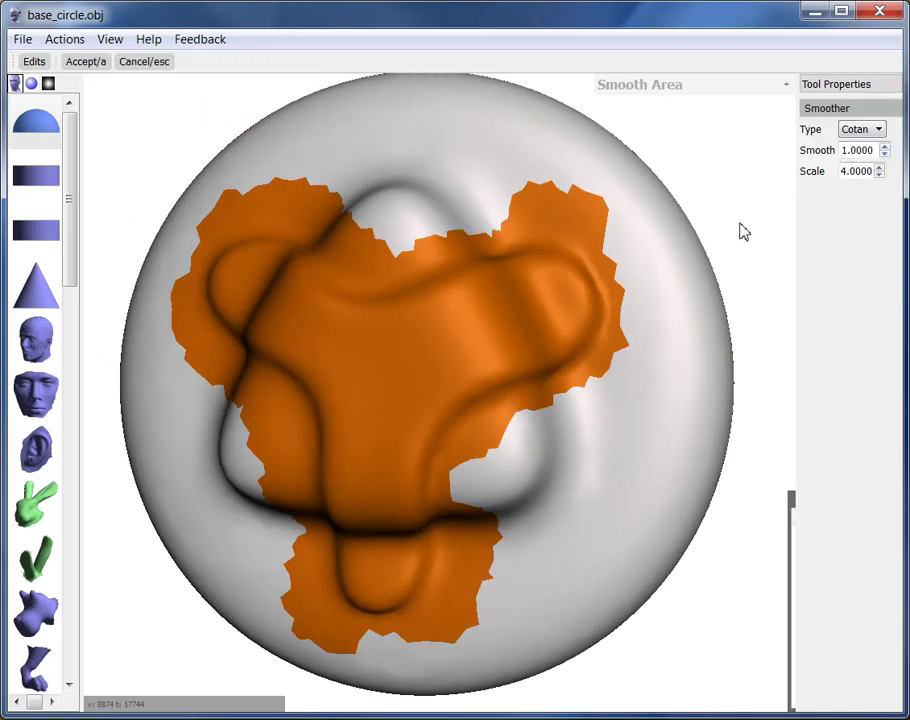
left_click(877, 174)
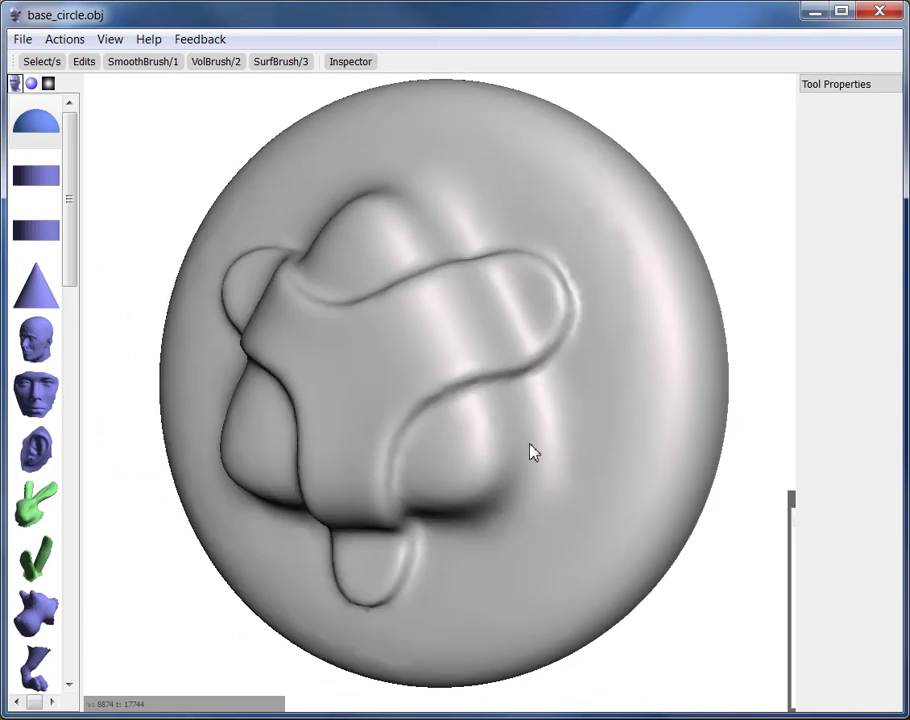
left_click_drag(530, 450, 715, 497)
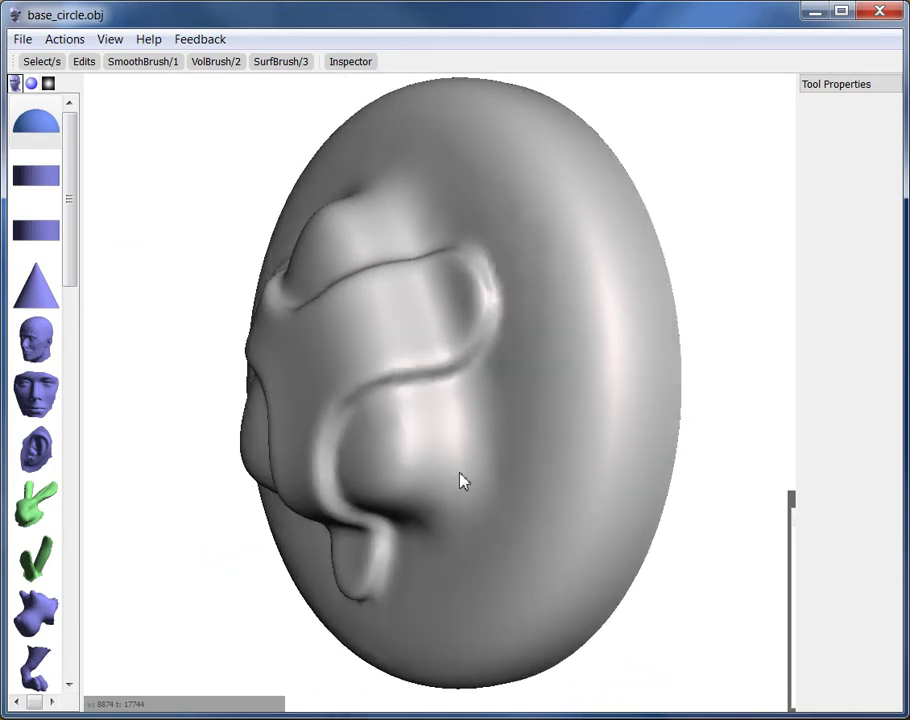
left_click_drag(463, 481, 590, 410)
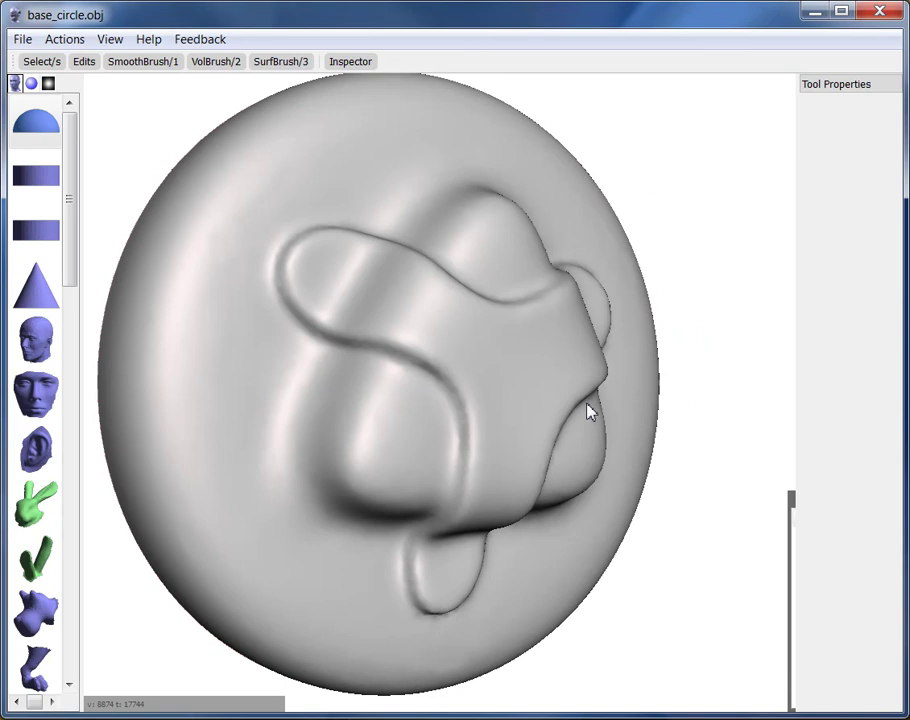
mouse_move(585, 445)
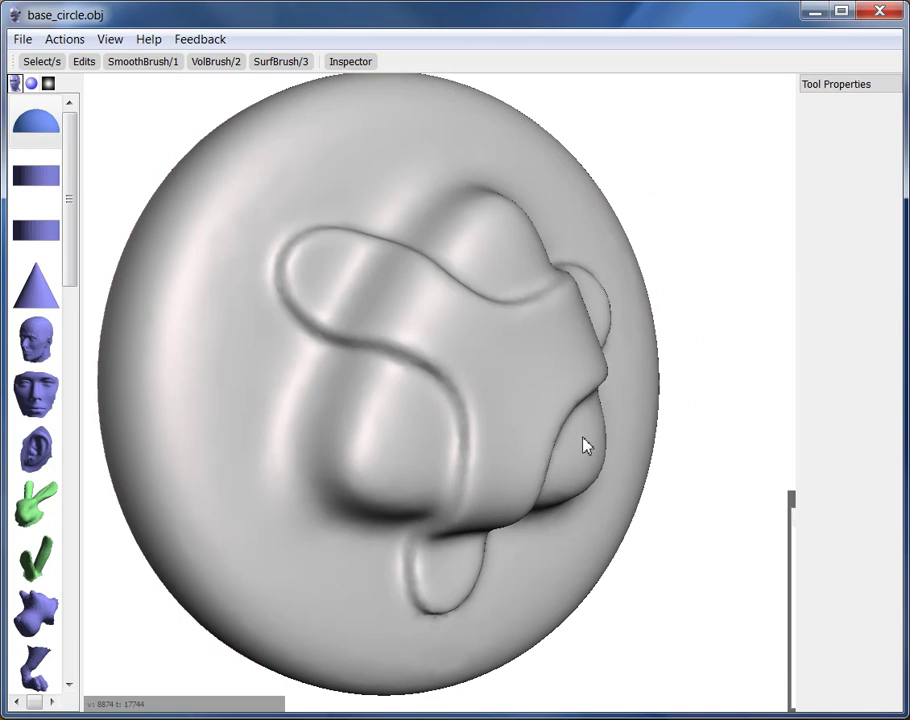